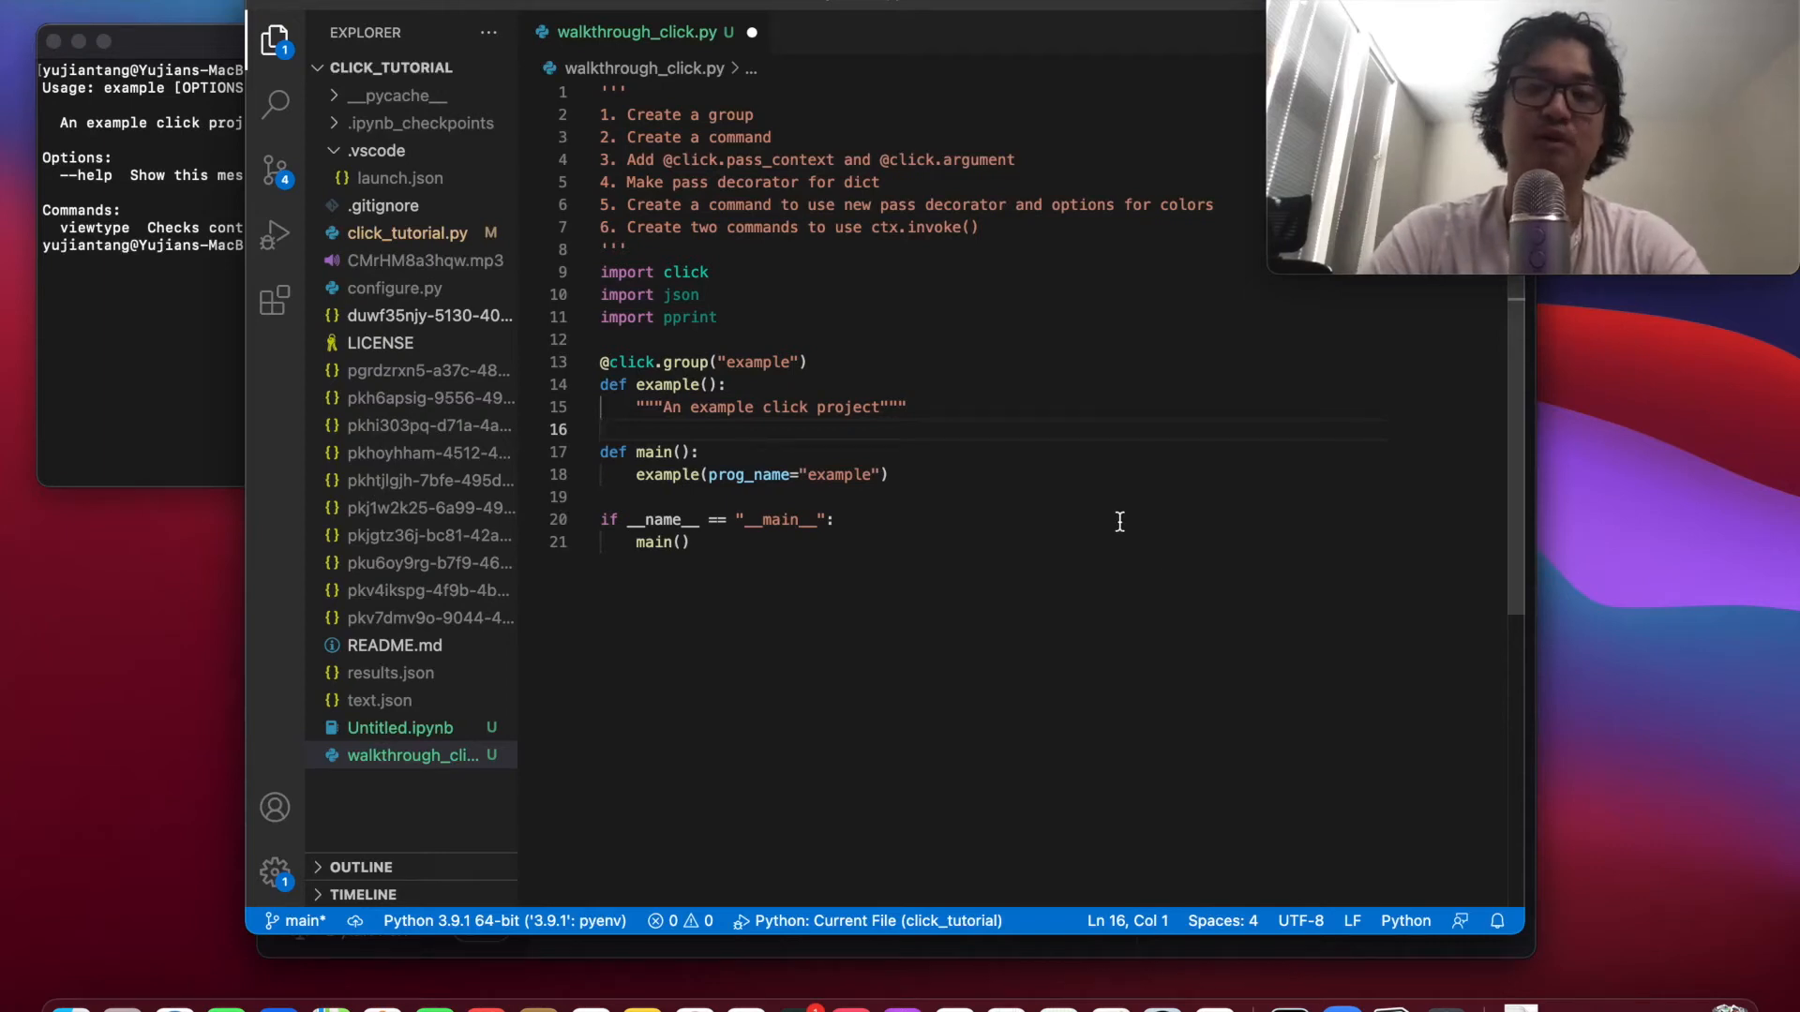
key(Enter)
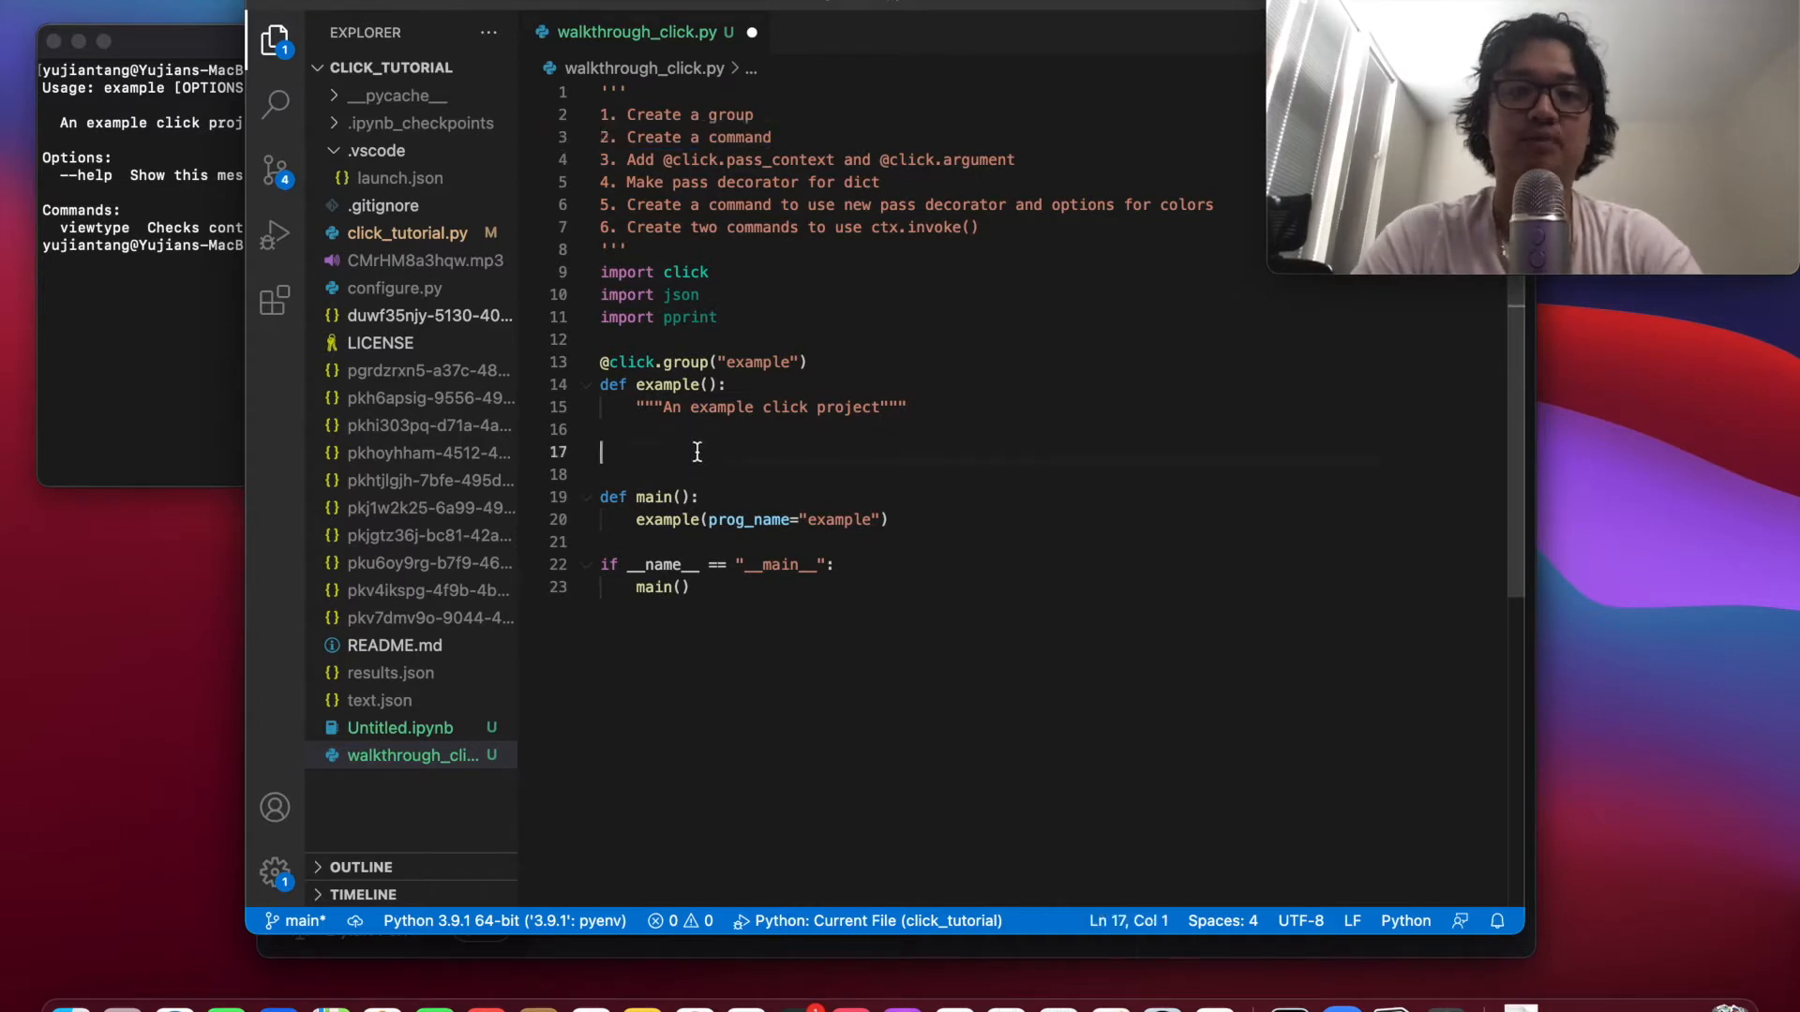
text(@example.command(")
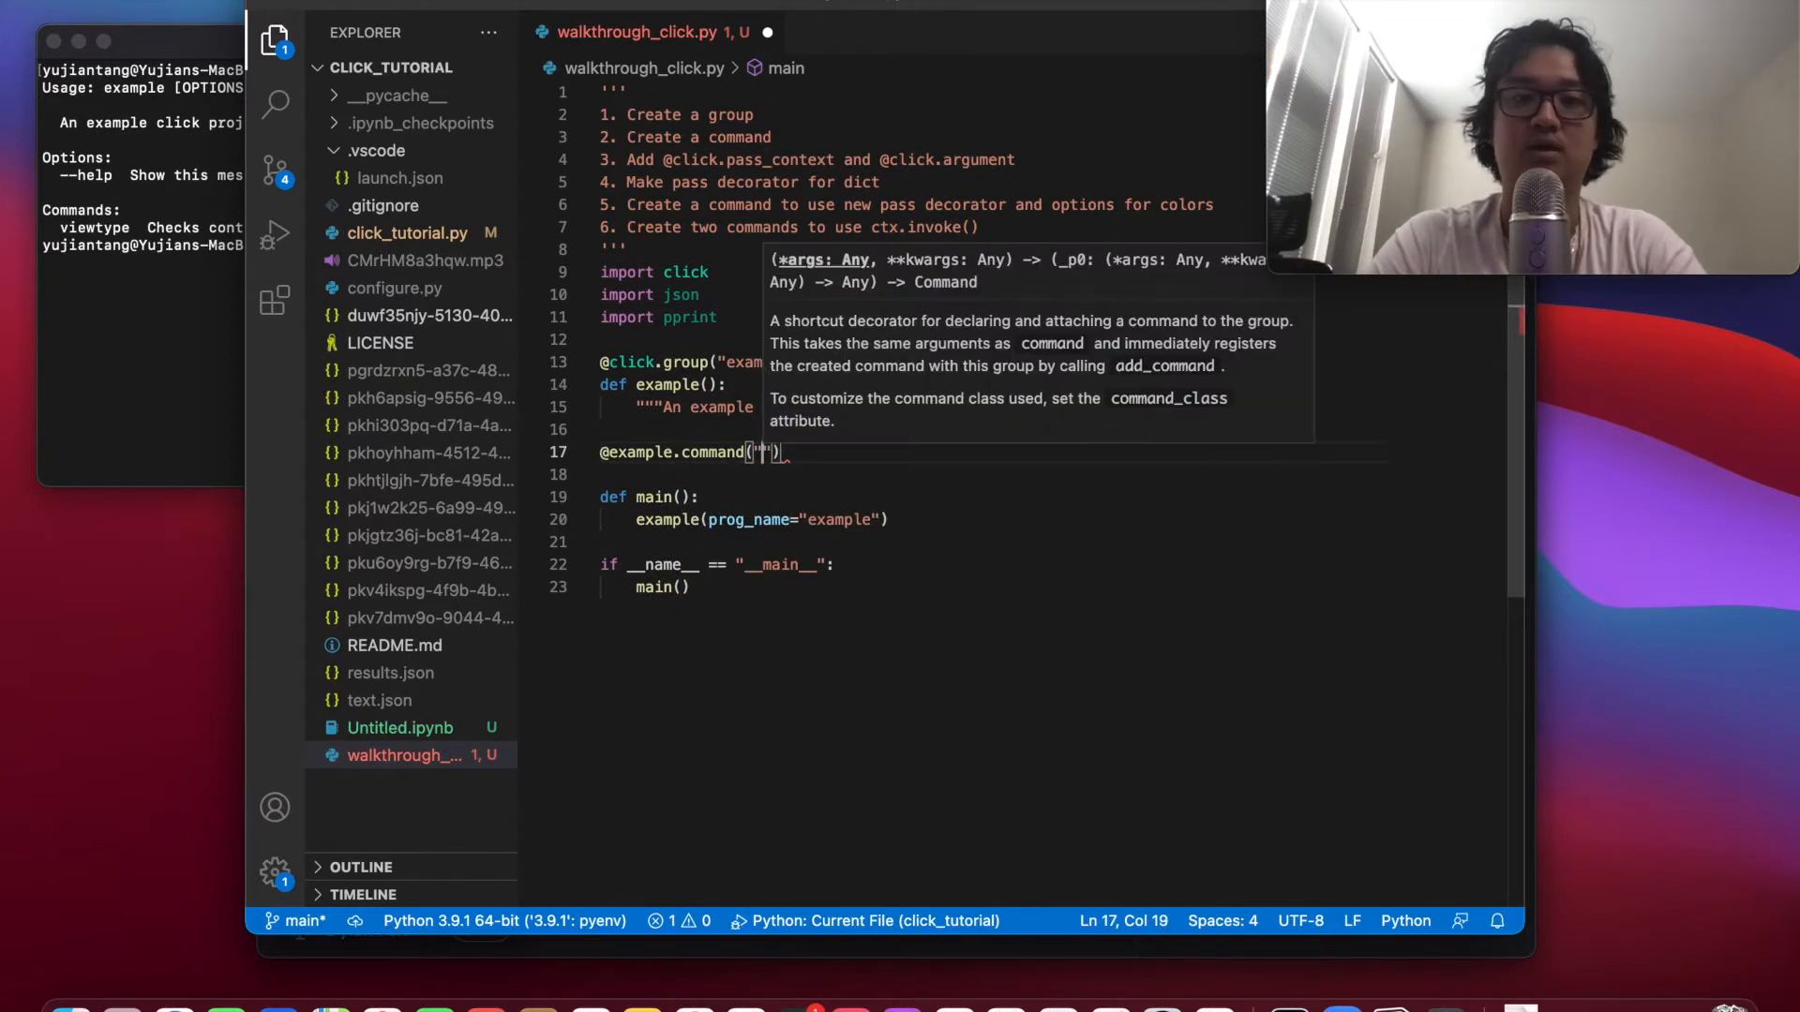
text(type)
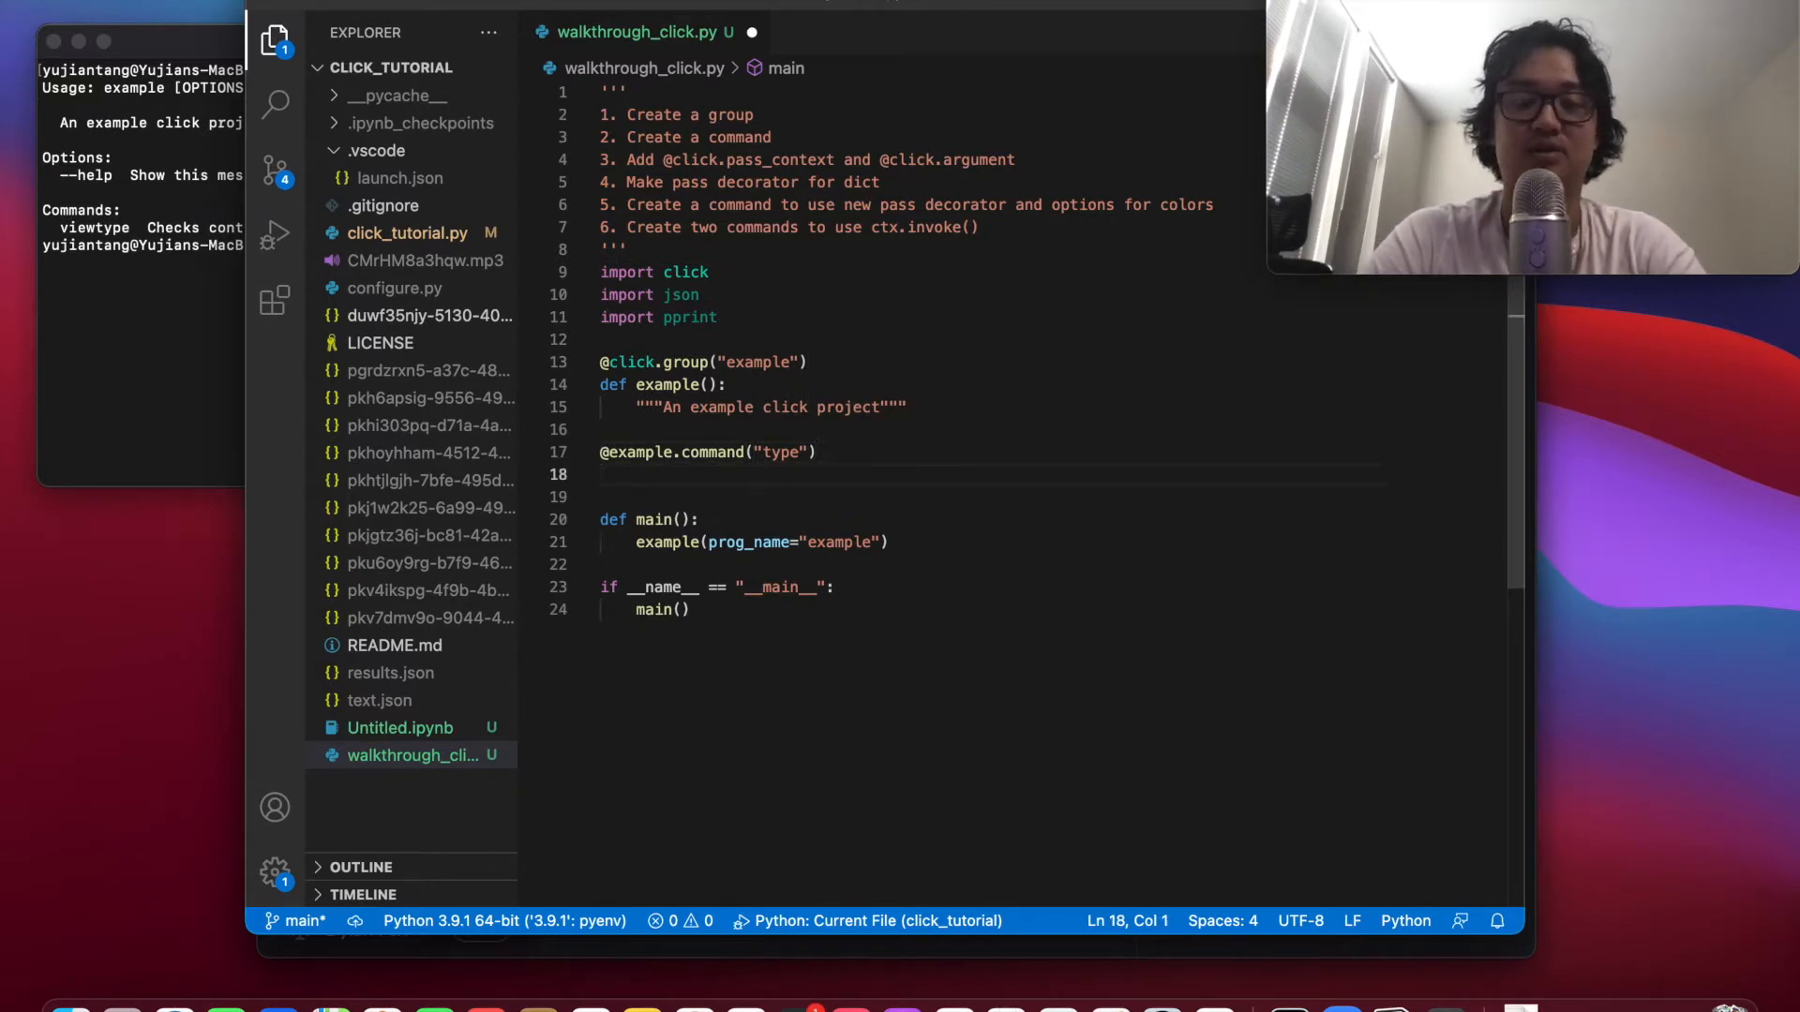
text(def type():)
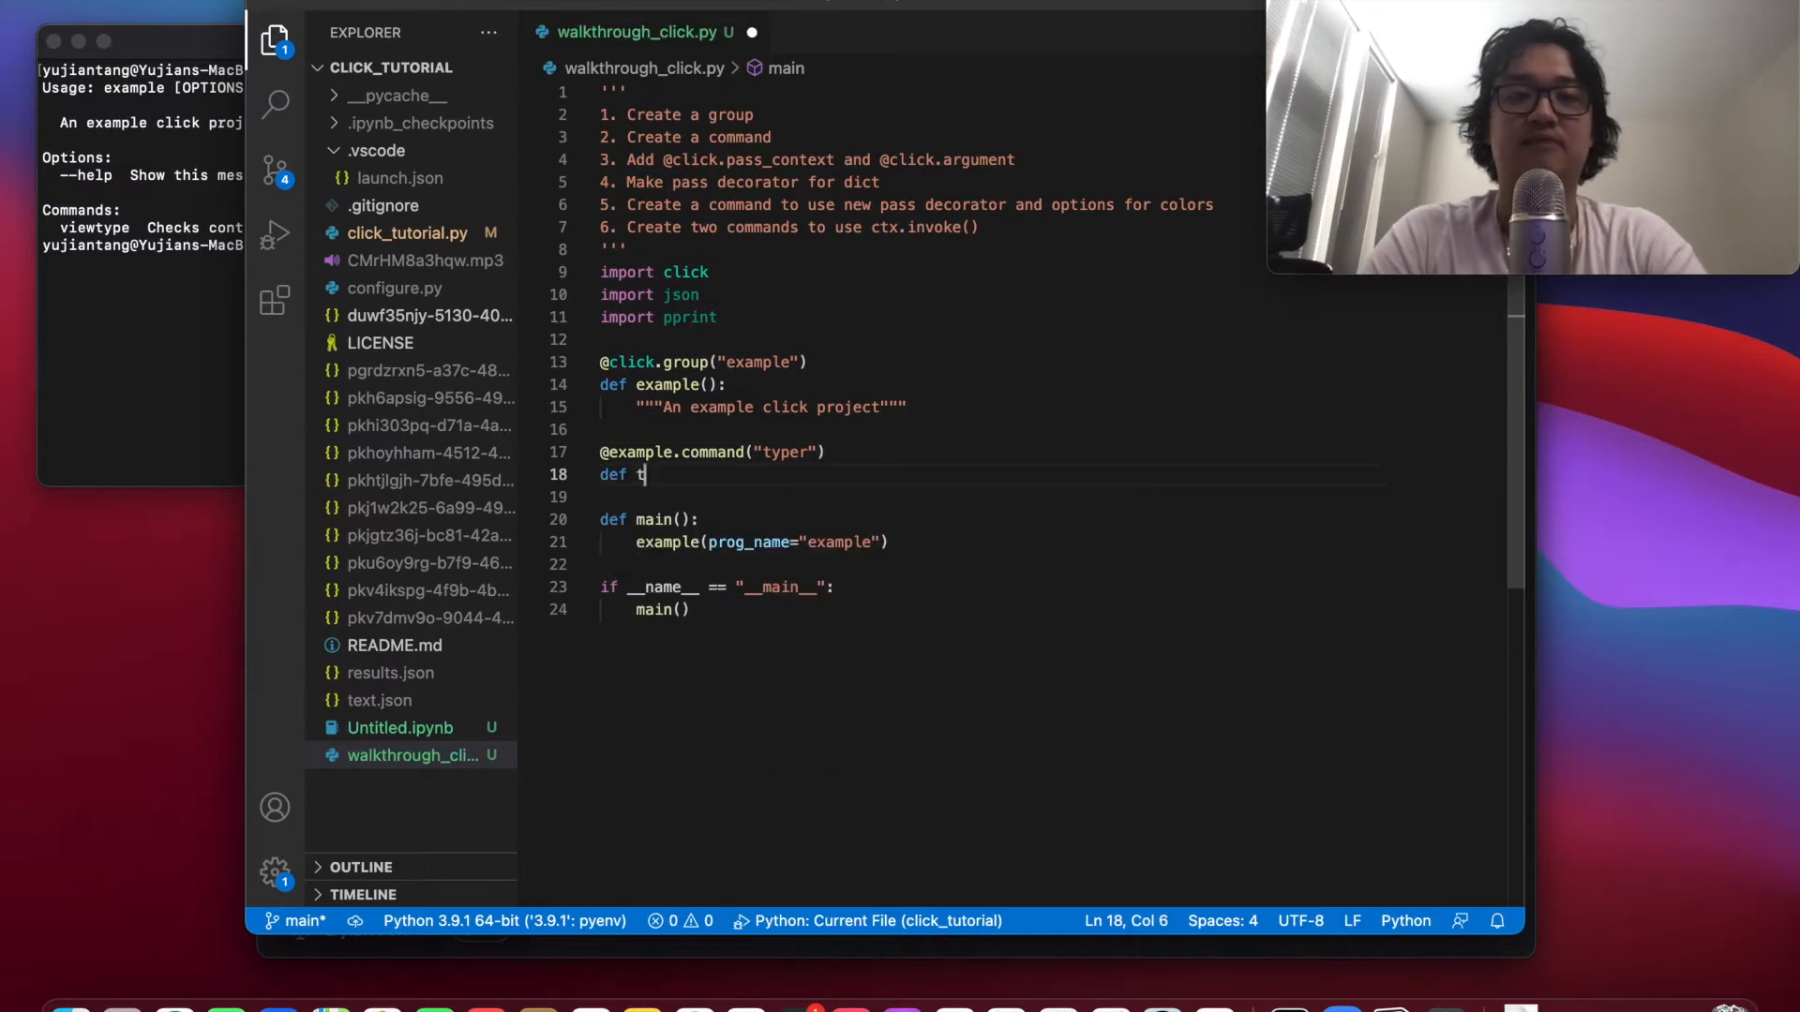
text(yper():)
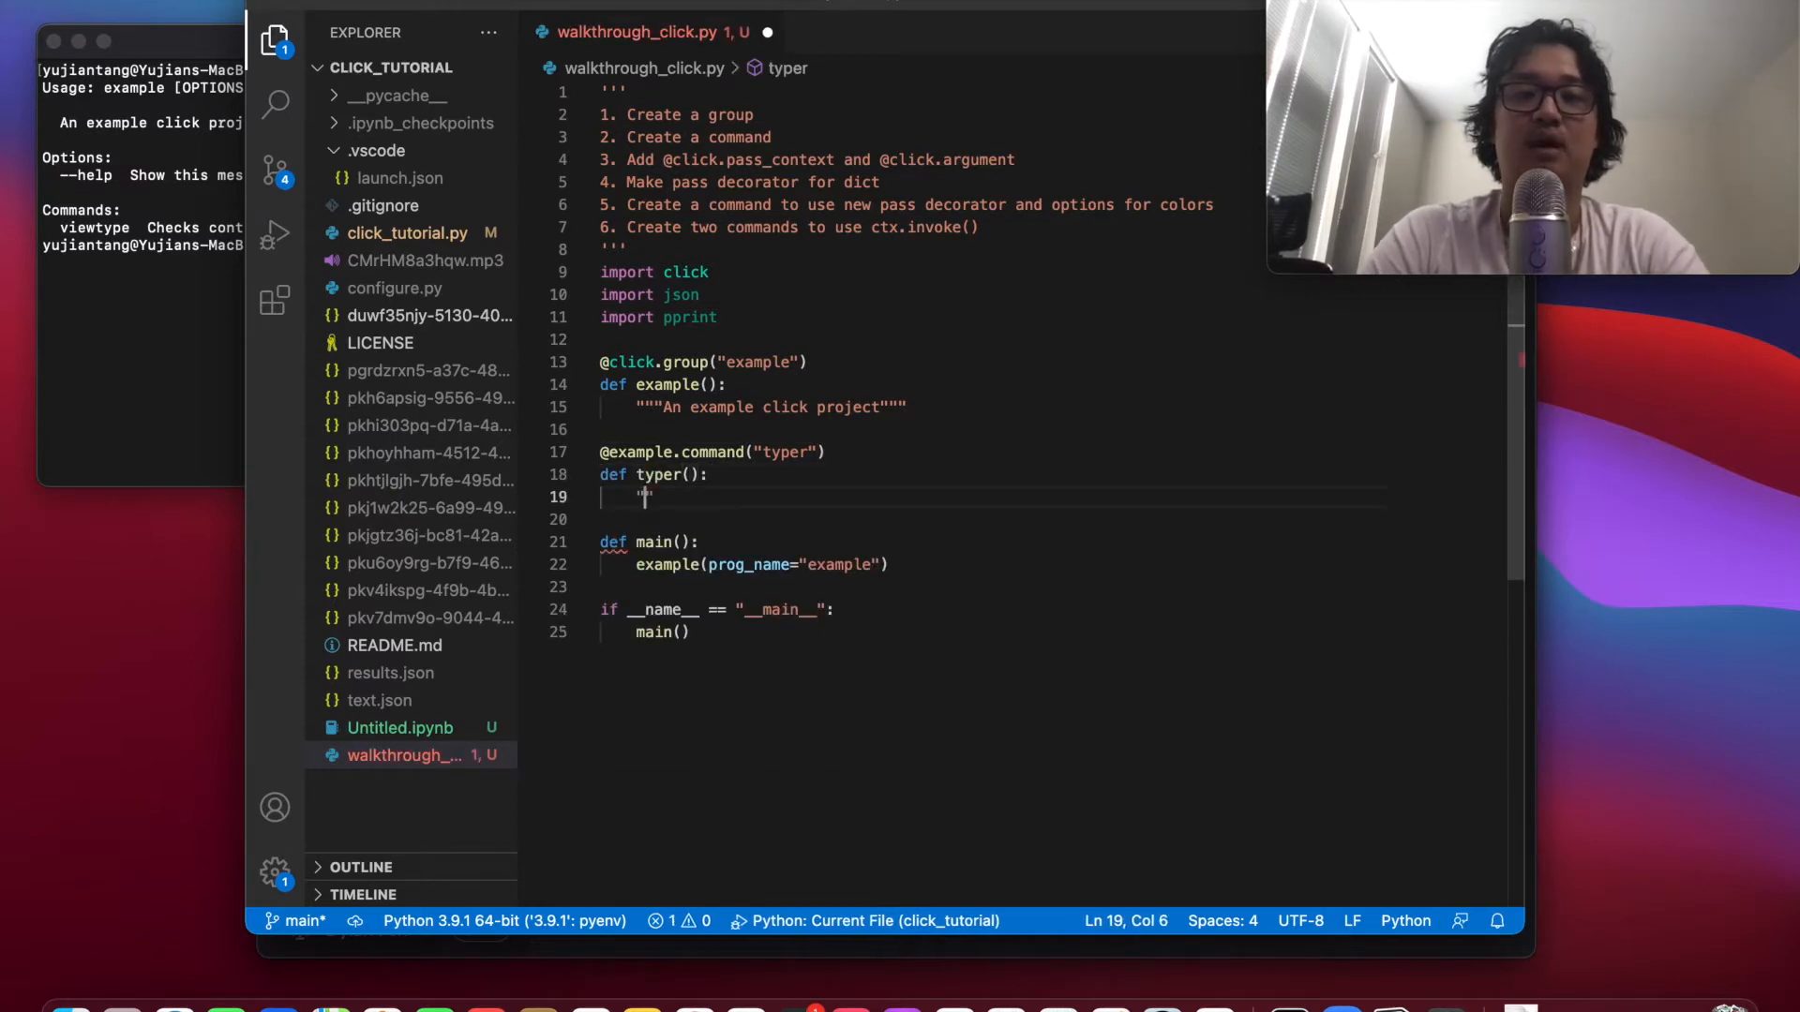
- Document typer with the docstring """Returns type of context object"""
text(""")
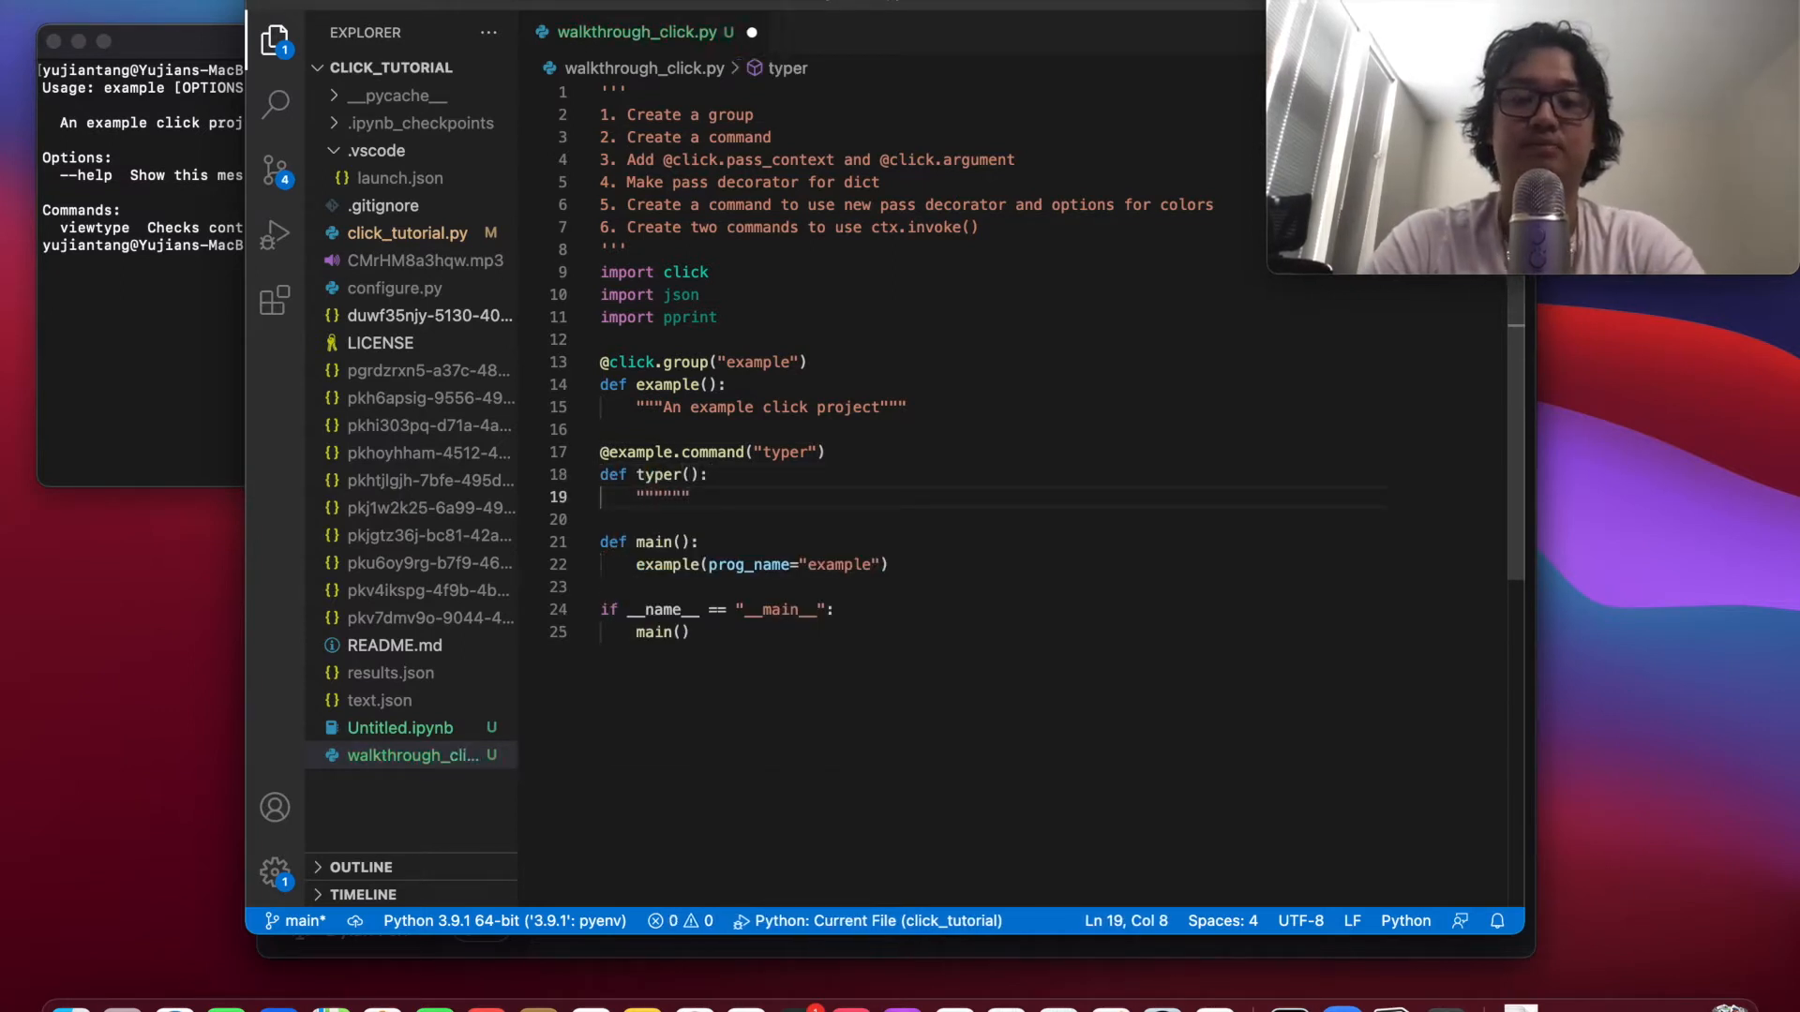
text(Returns type of context)
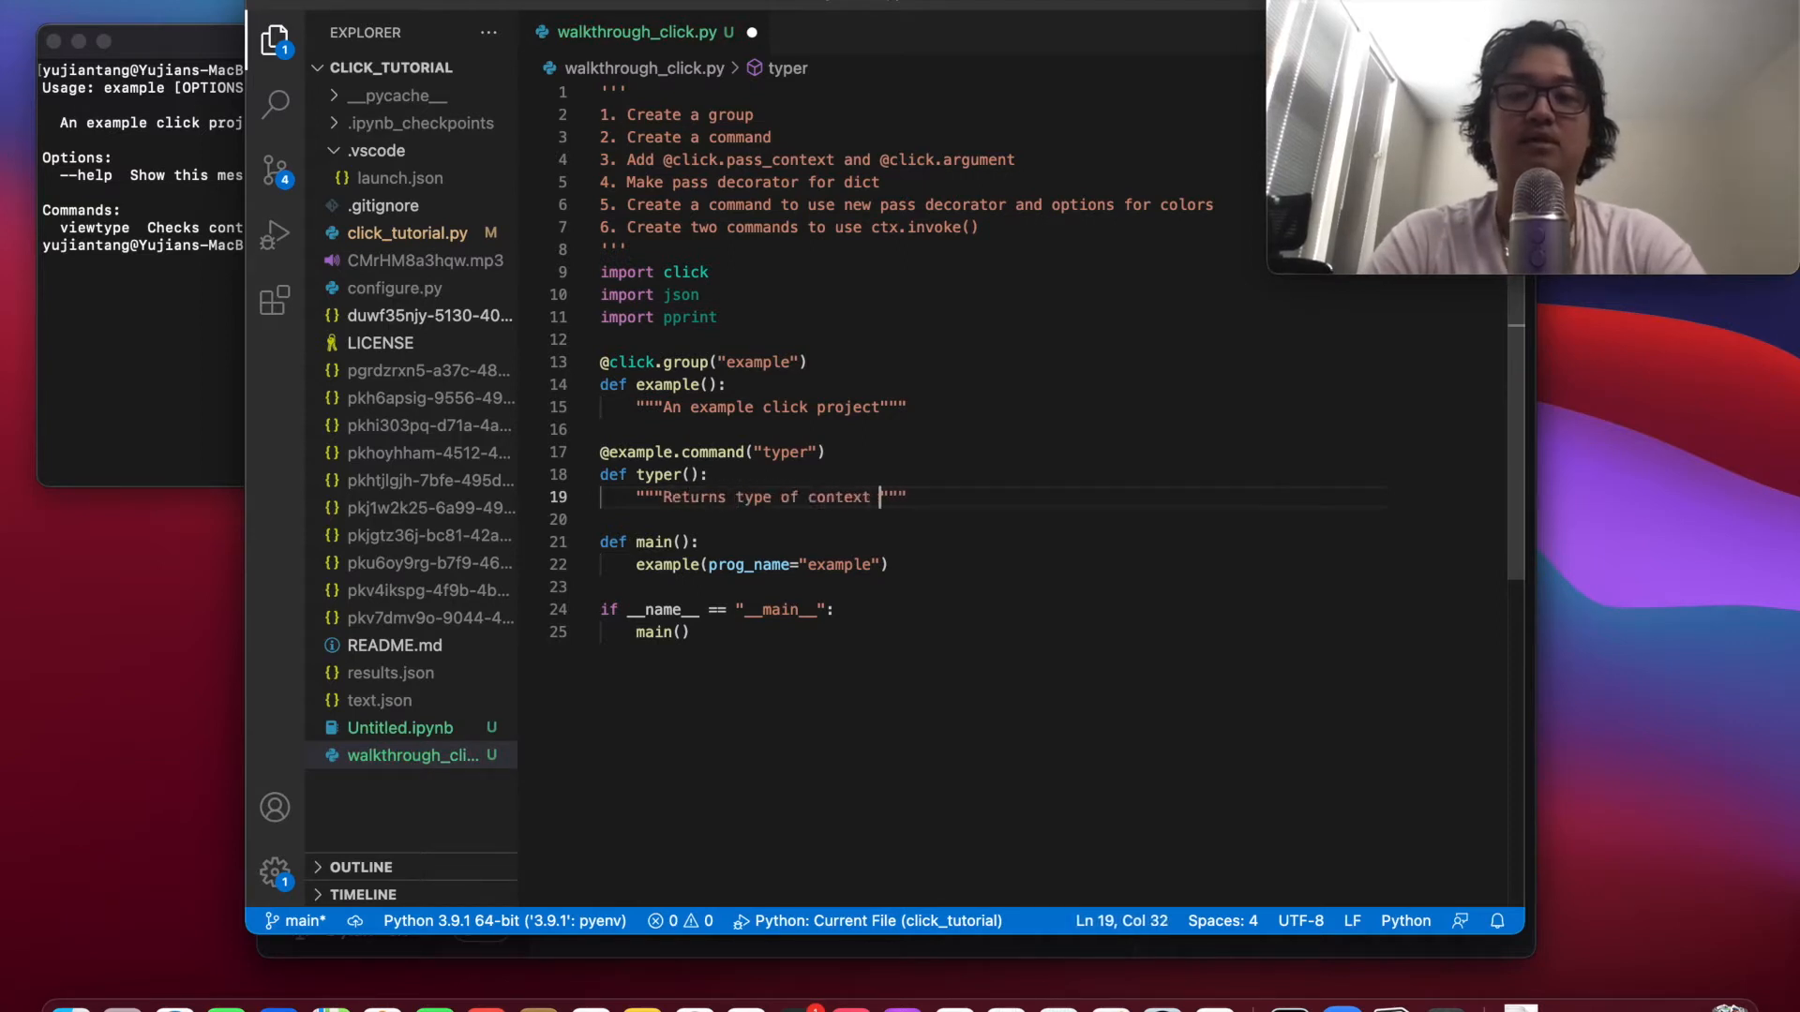
text(object)
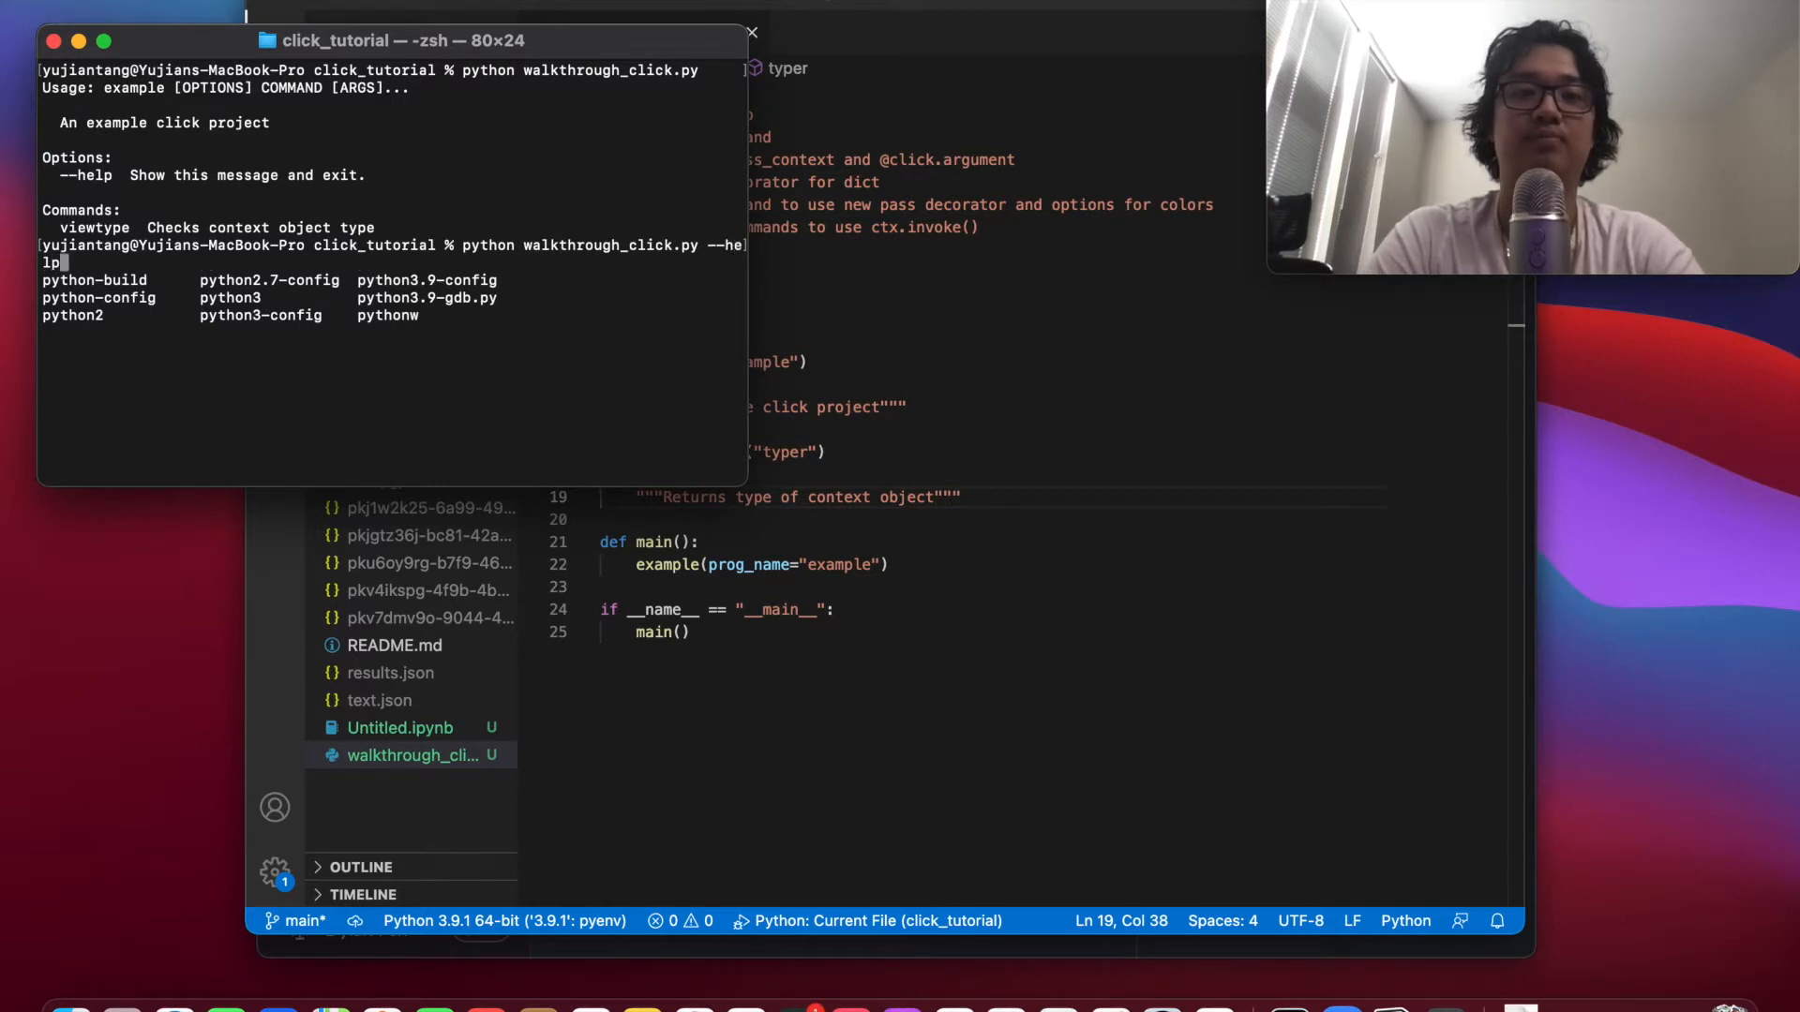
- Run python walkthrough_click.py --help and confirm typer is listed
key(enter)
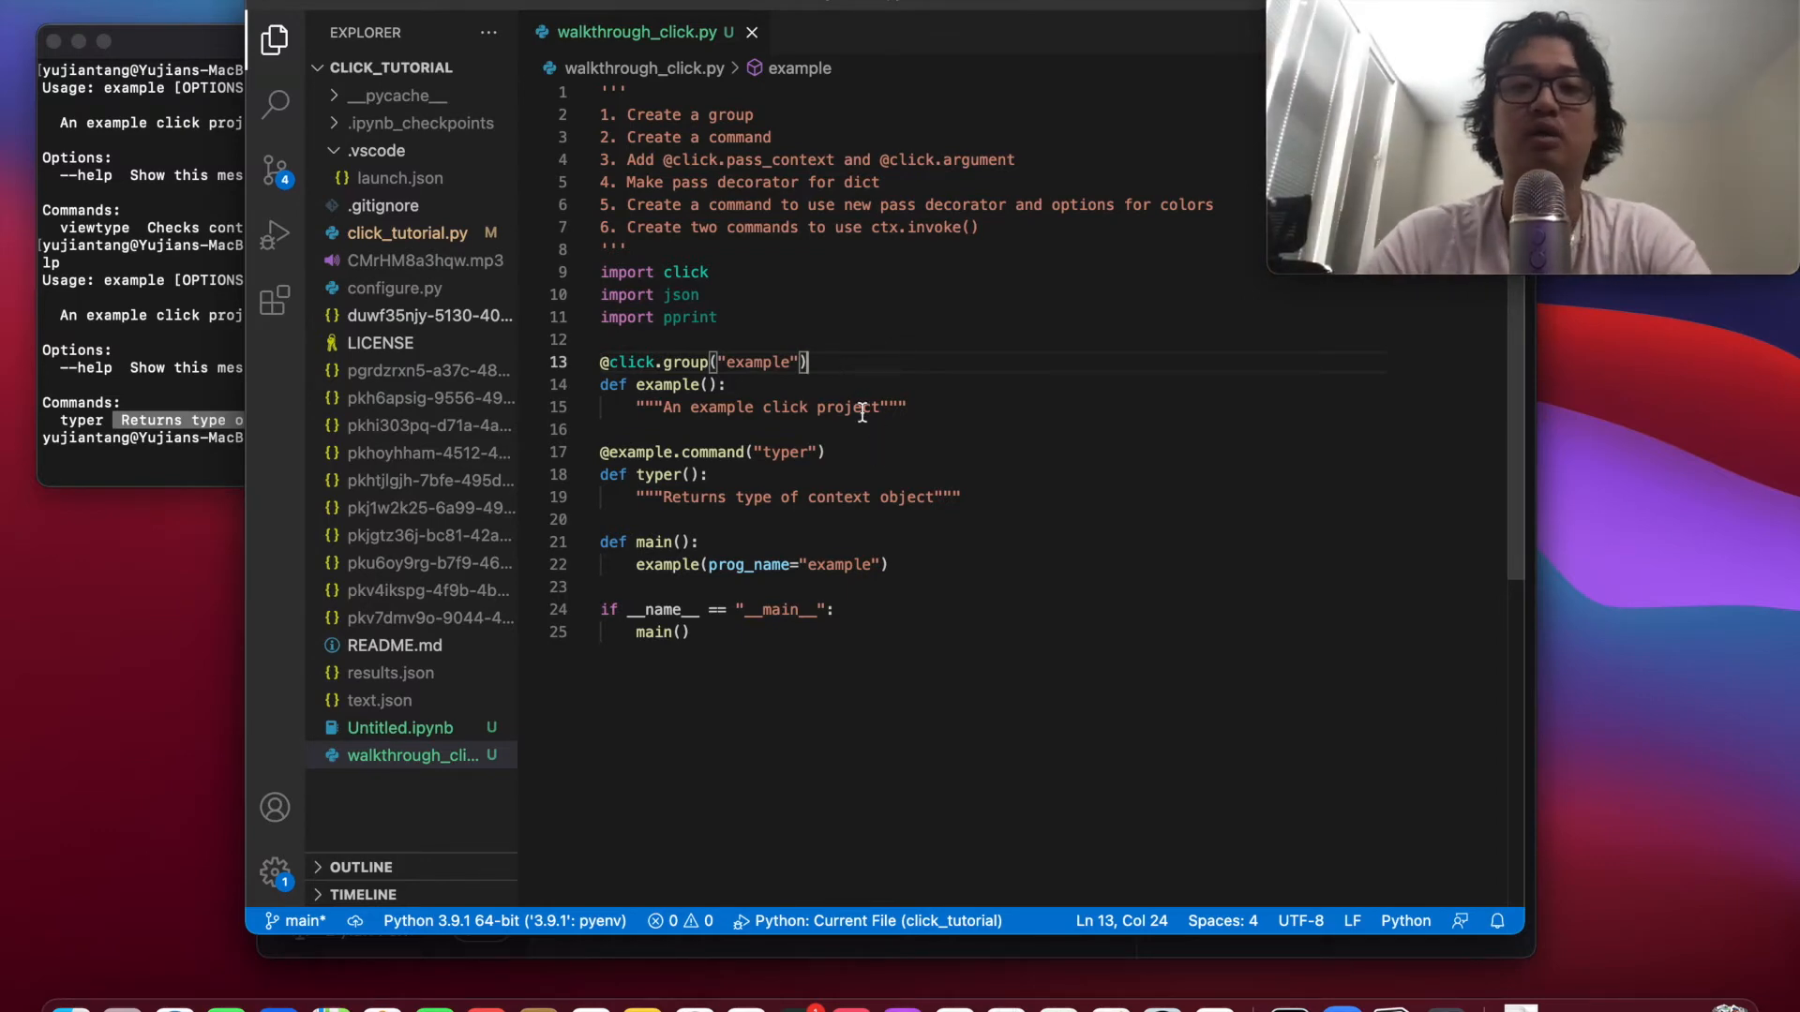
text(@click.pass_context)
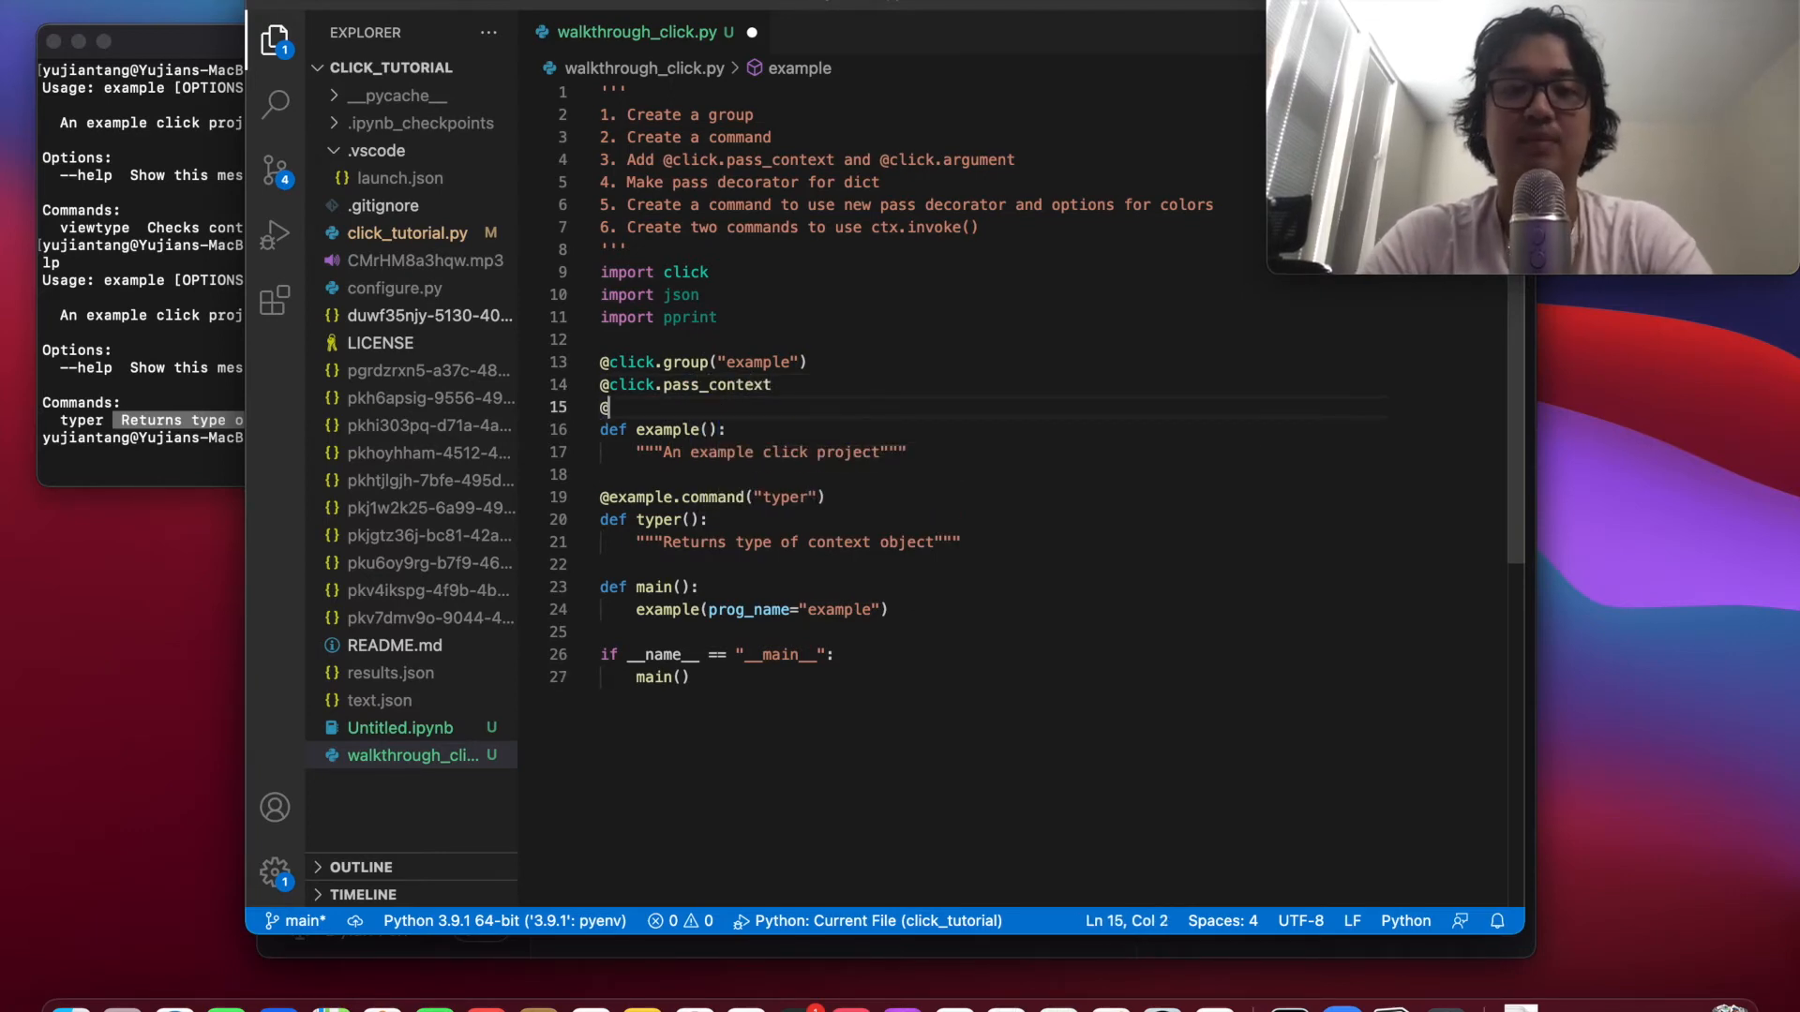
text(click.)
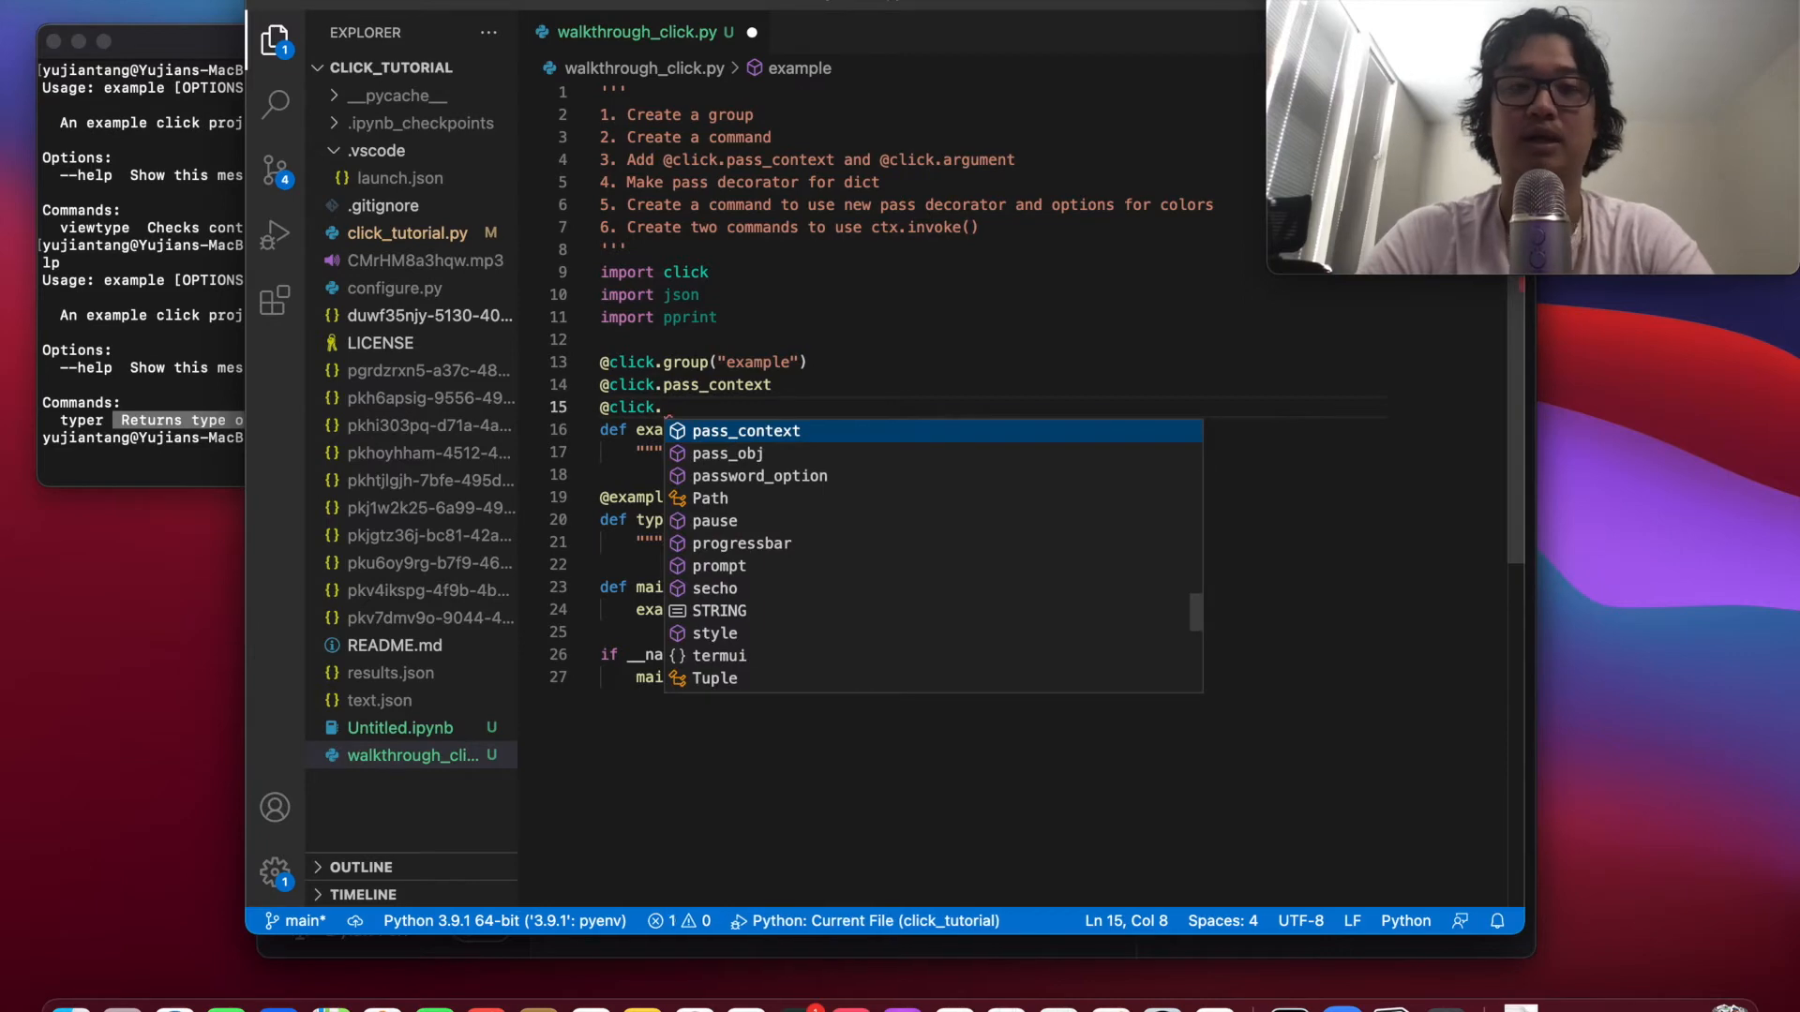
text(argument(")
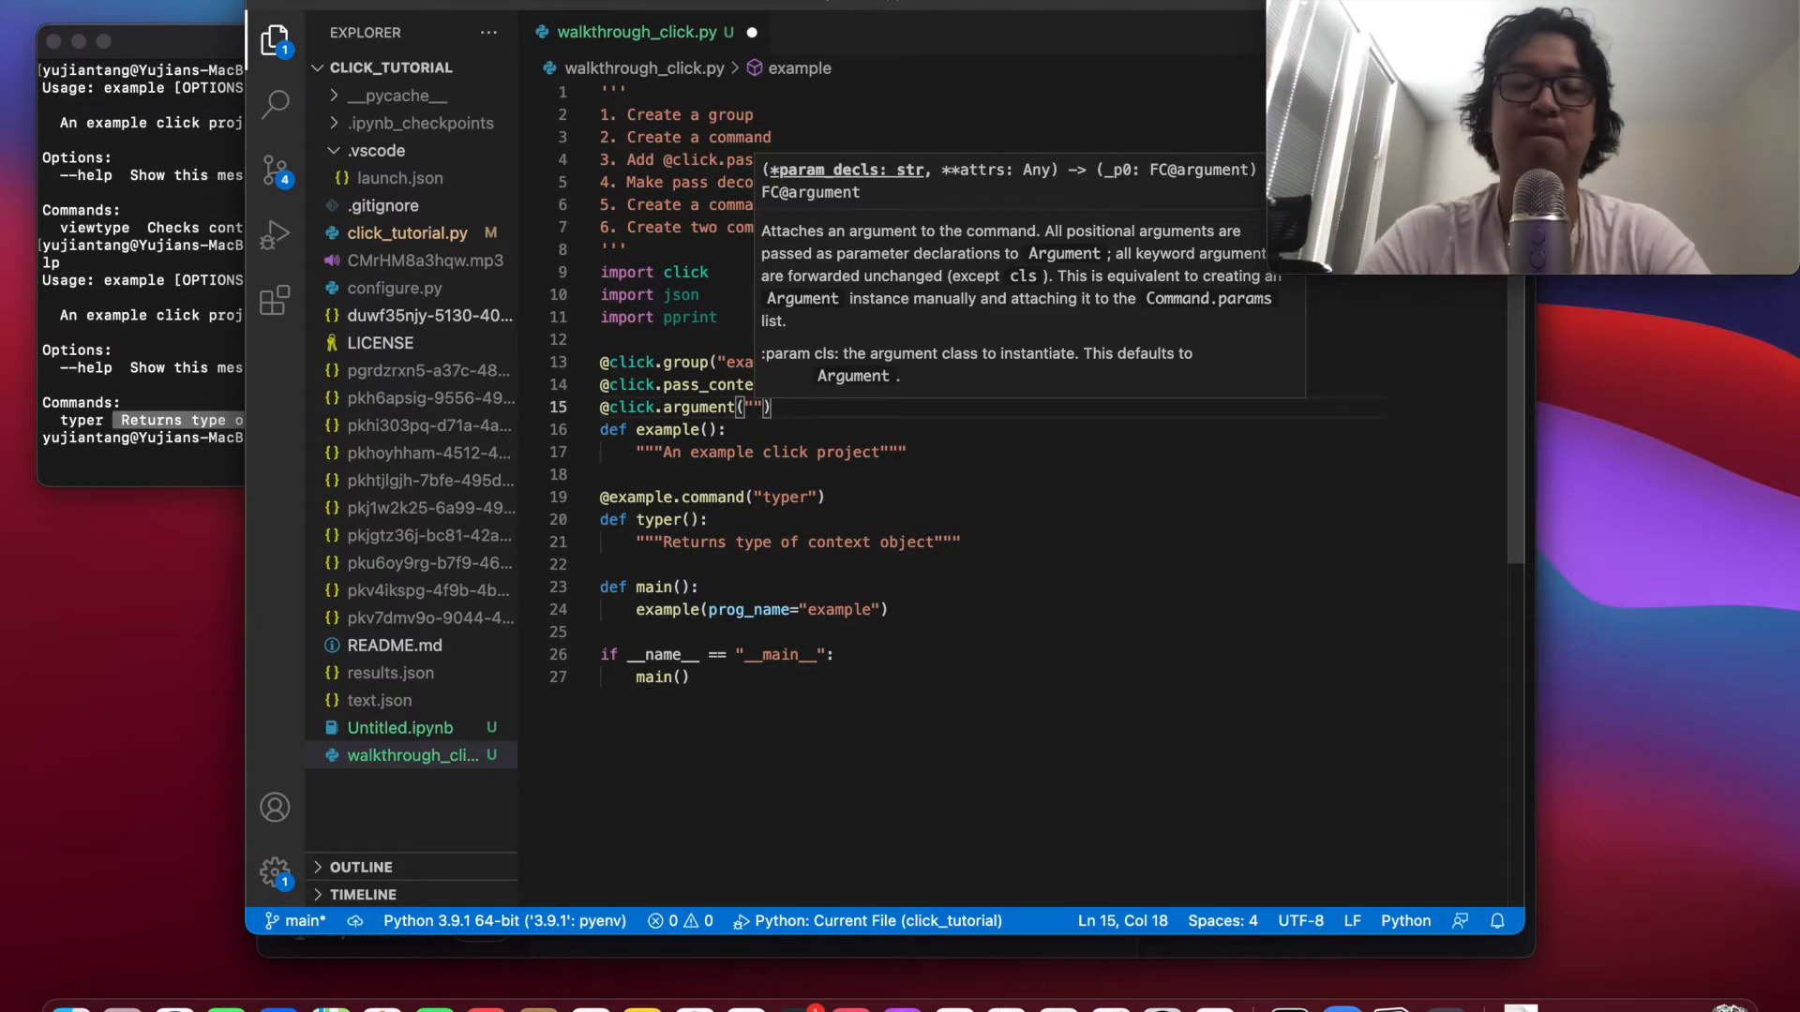
text(json)
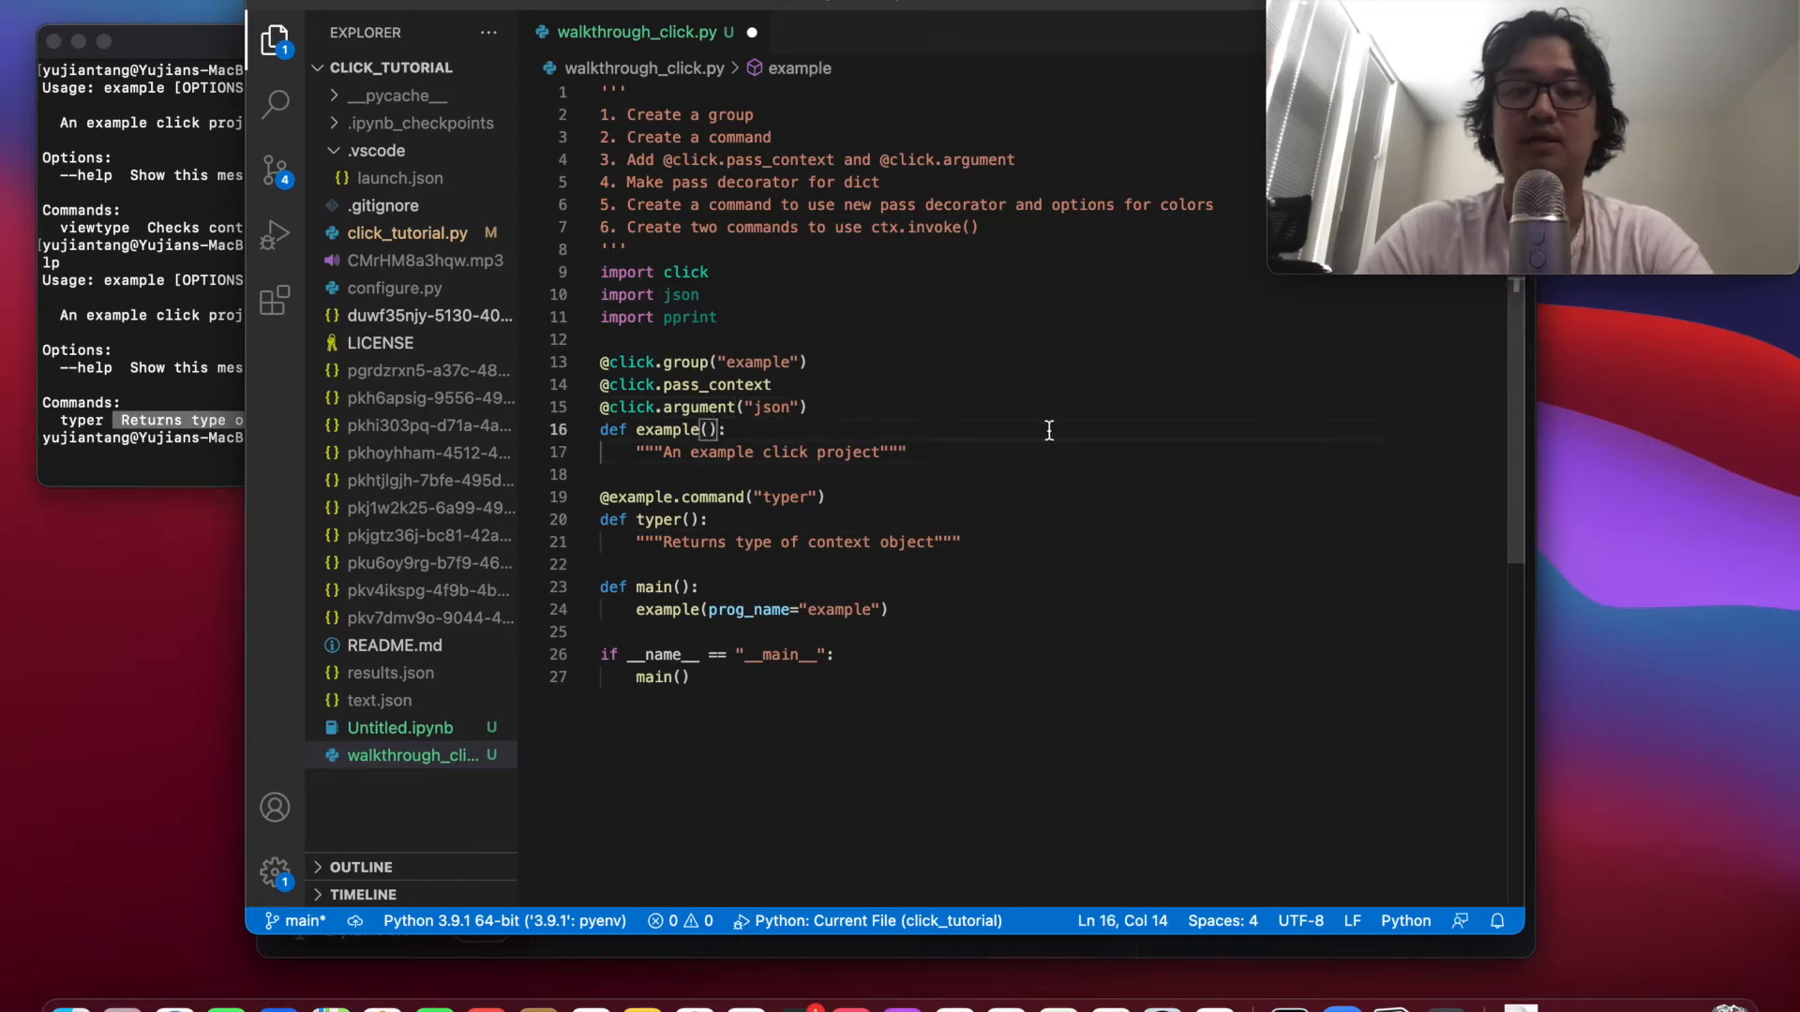
- Change the group signature to def example(ctx, json):
text(ctx)
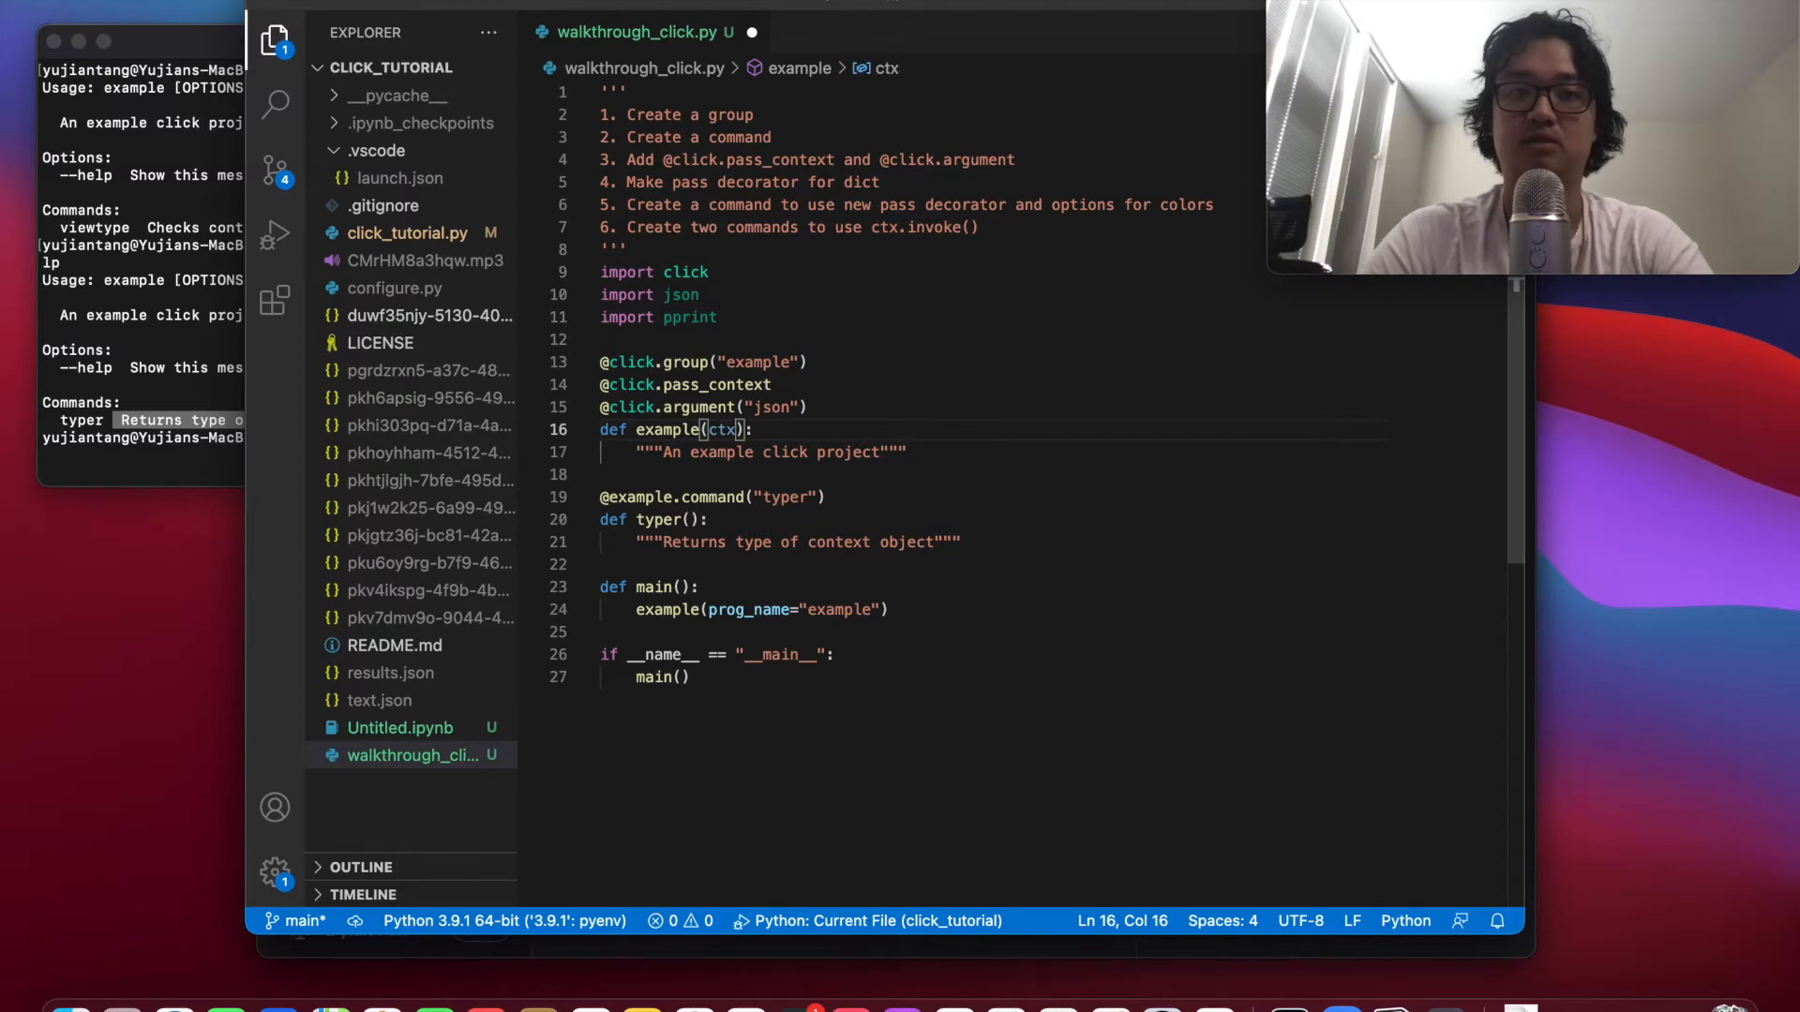
text(, json)
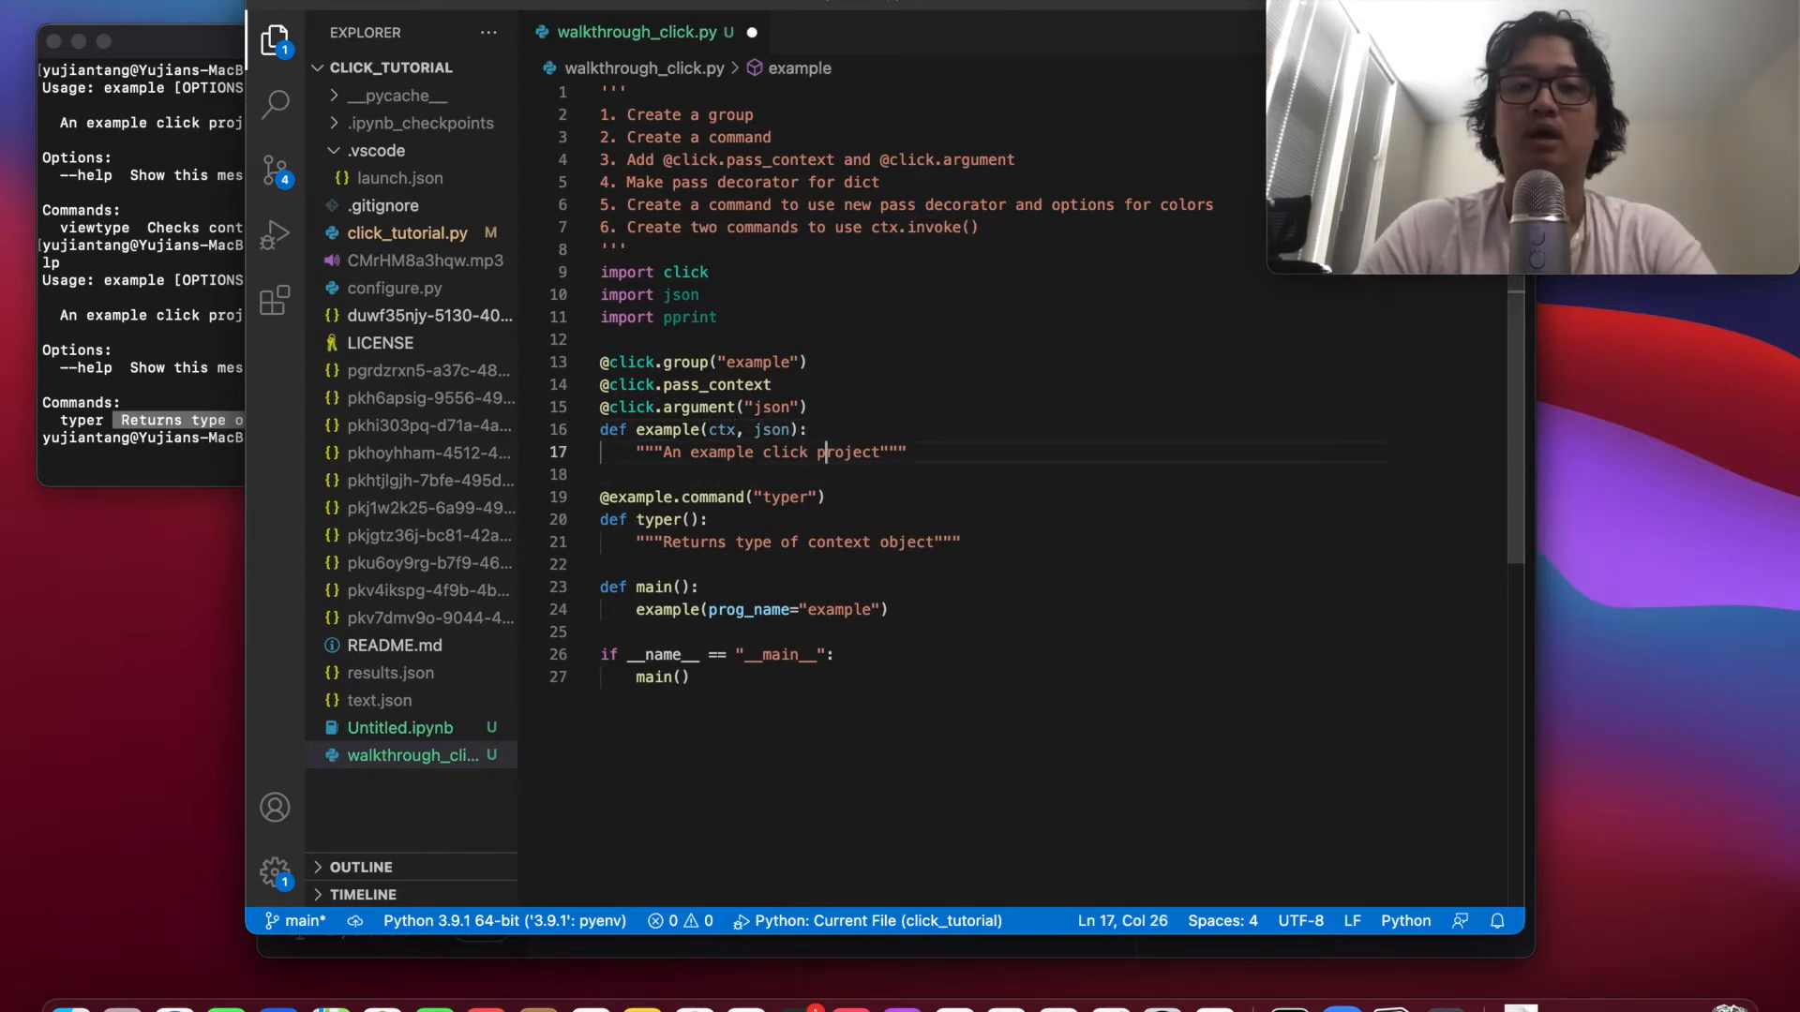
- Rename the argument to doc and open it into _stream inside example()
key(enter)
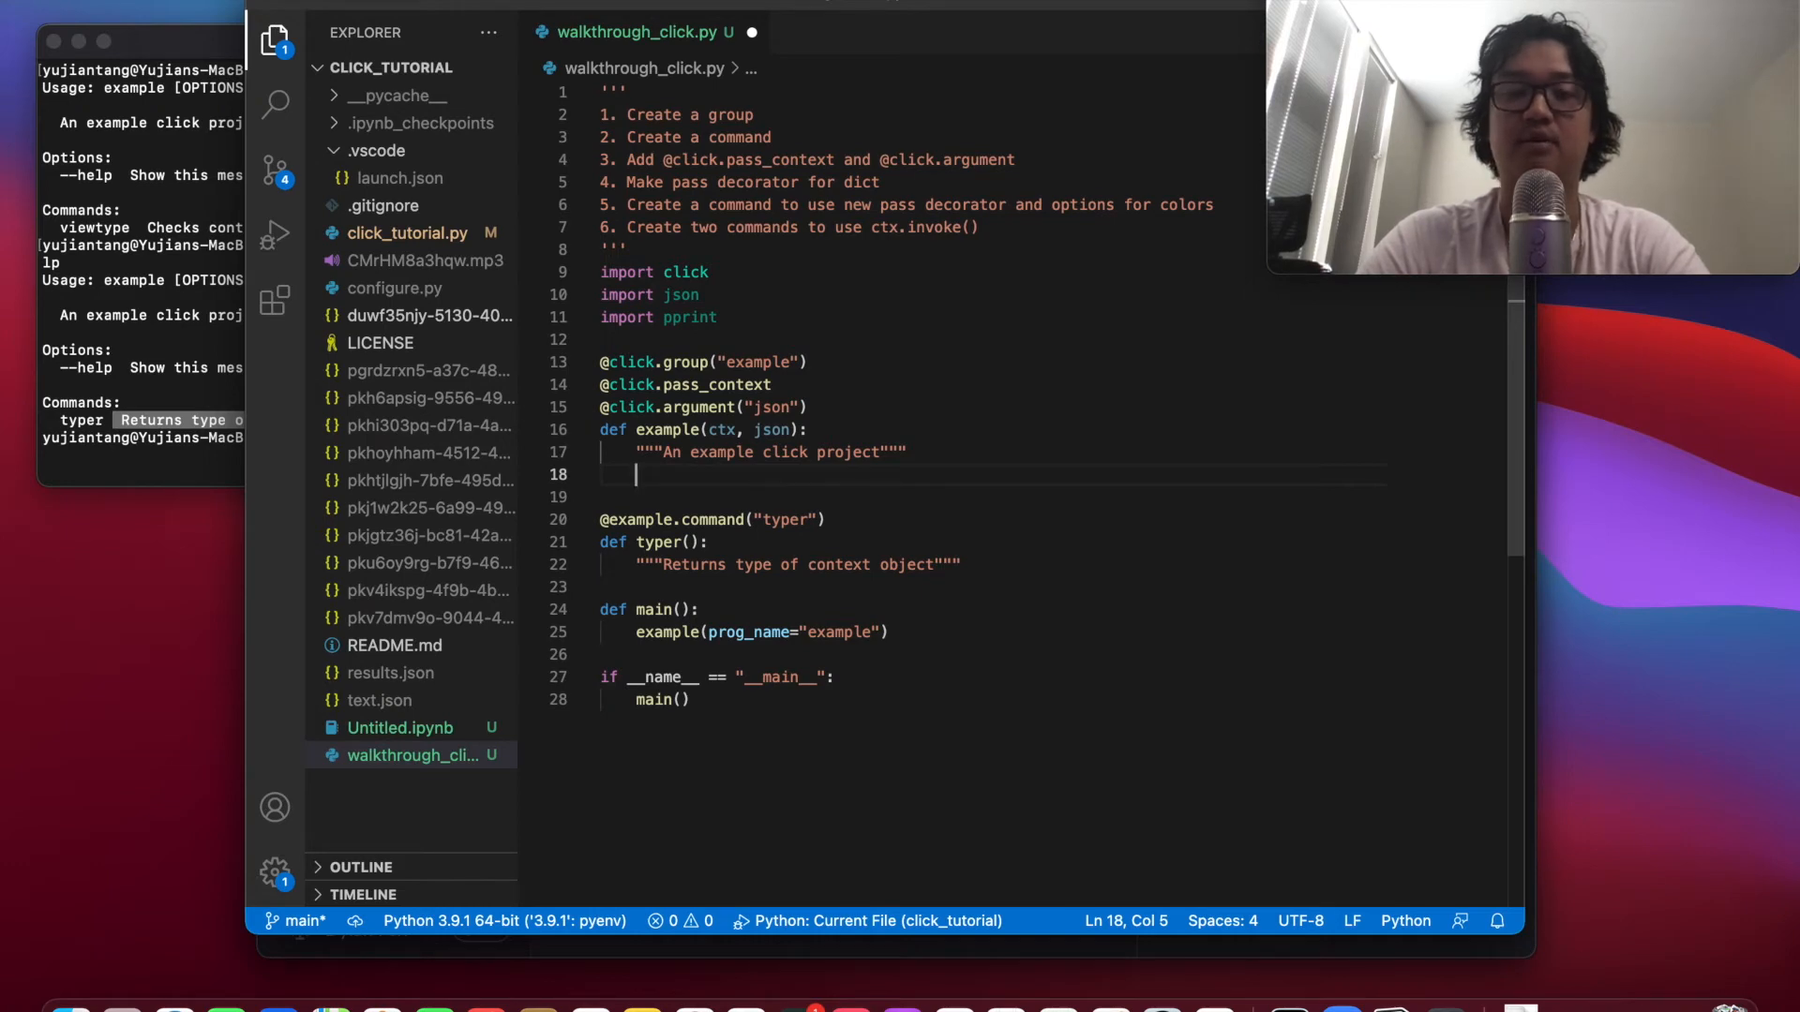
text(ctx)
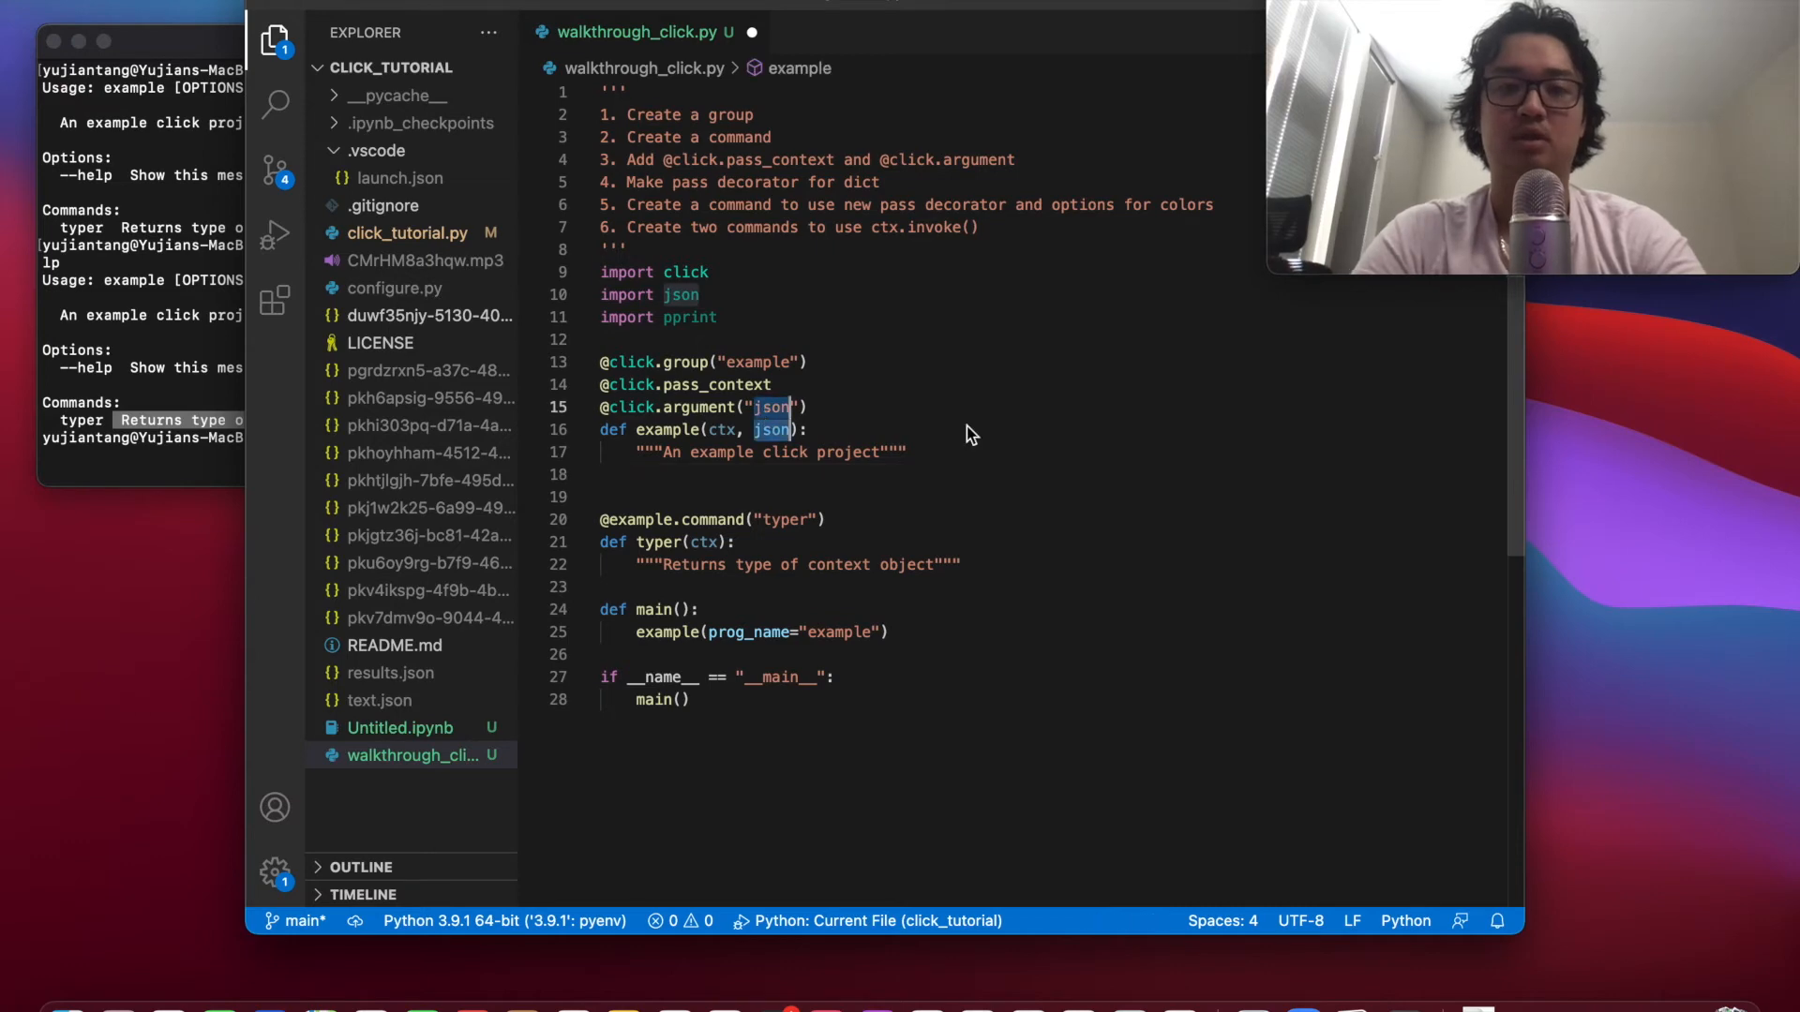
text(doc)
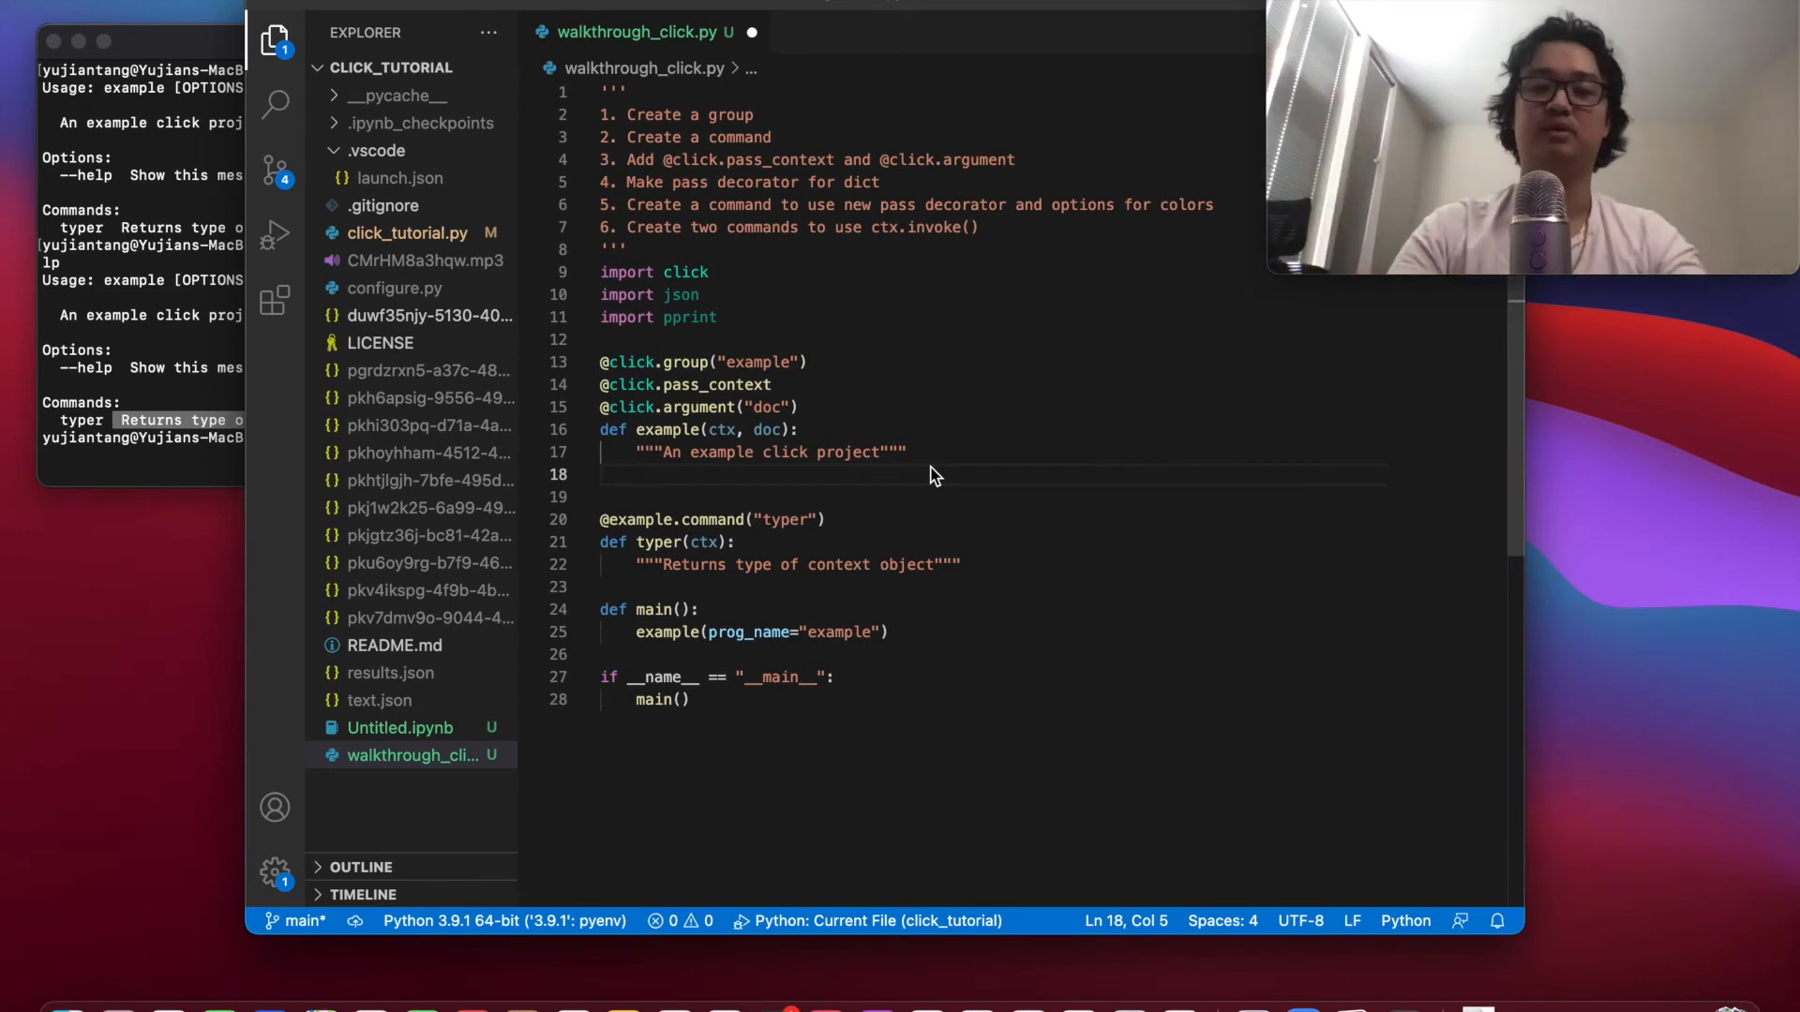
text(_stream = open(doc)
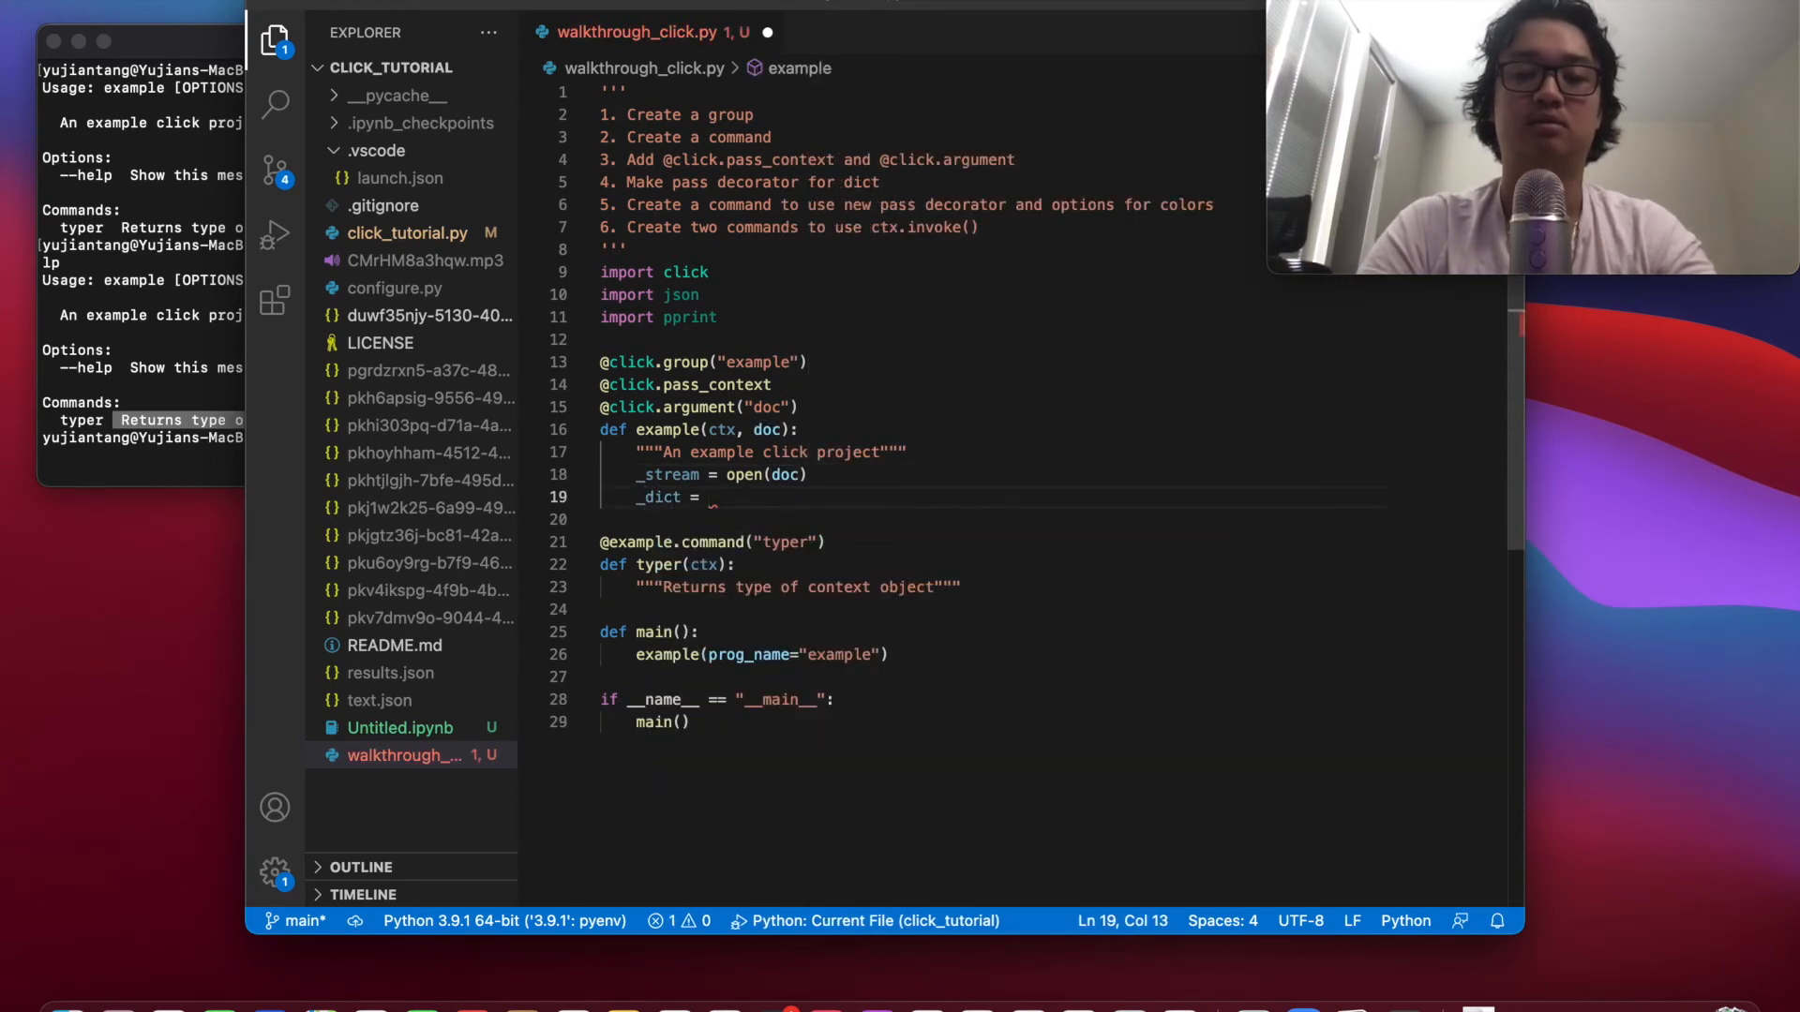
- Load the JSON from _stream, close the stream, and store the dict in ctx.obj
text(json.load()
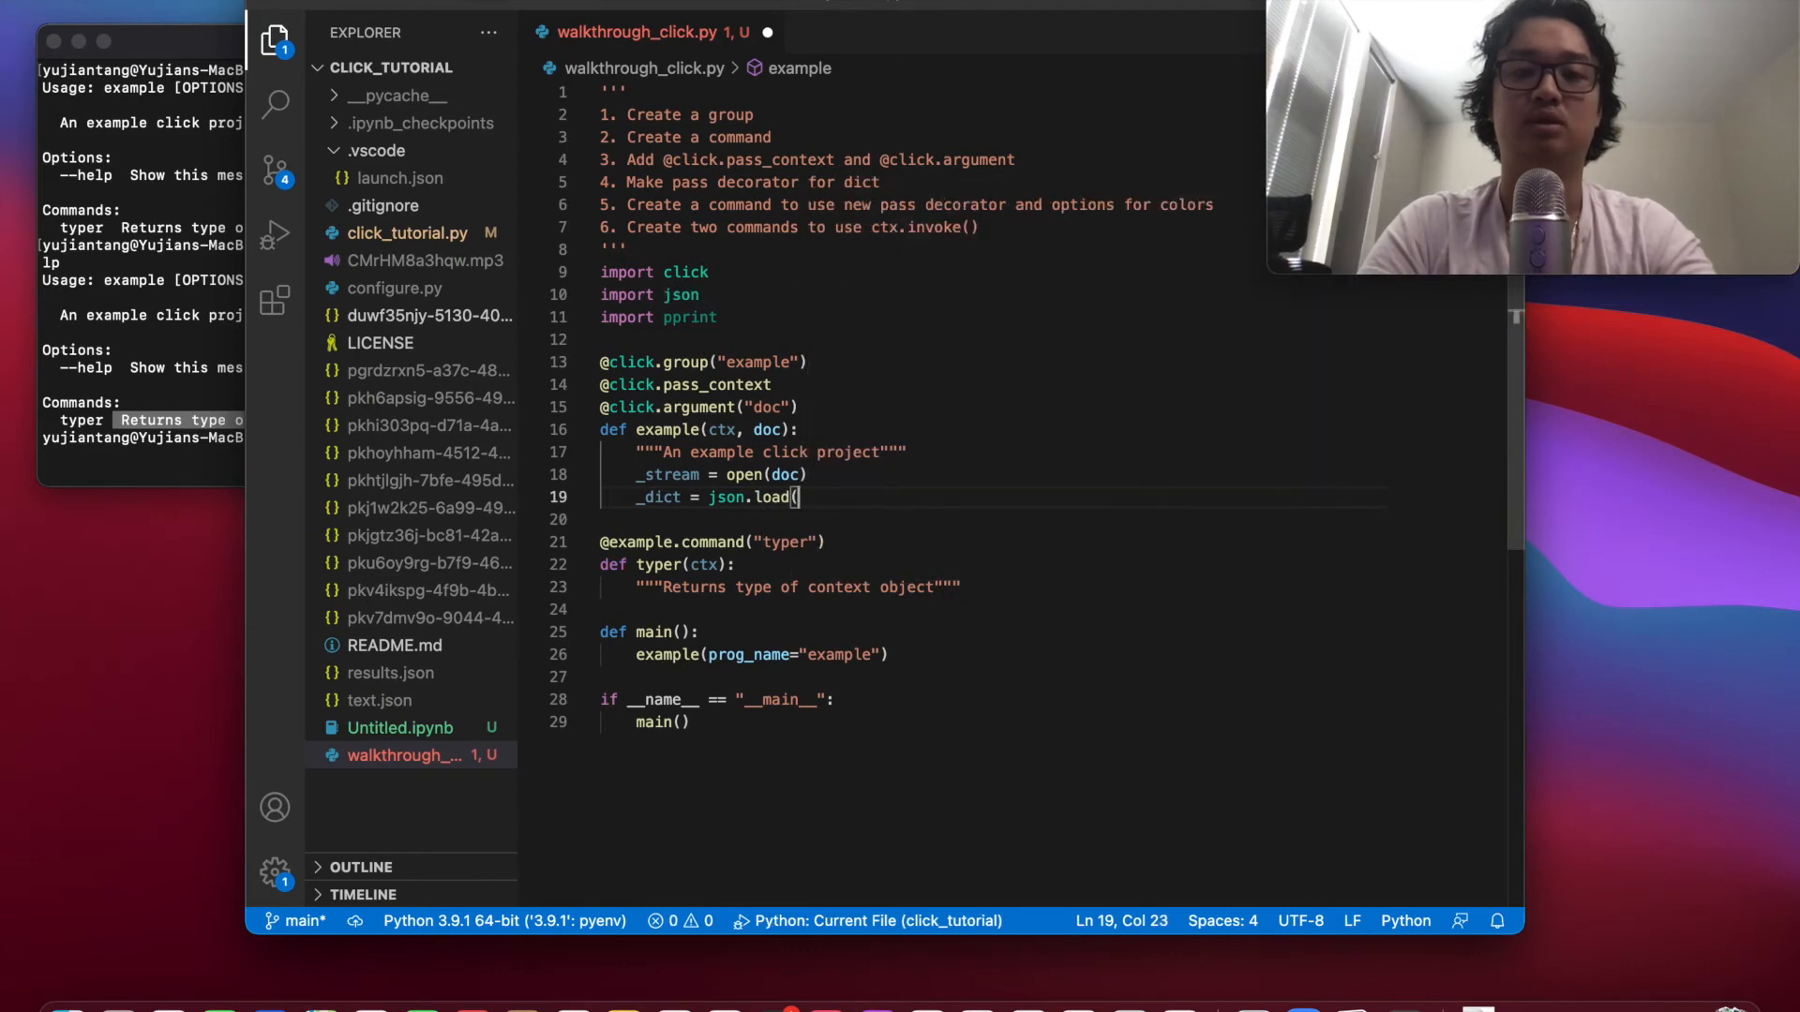
text(_stream))
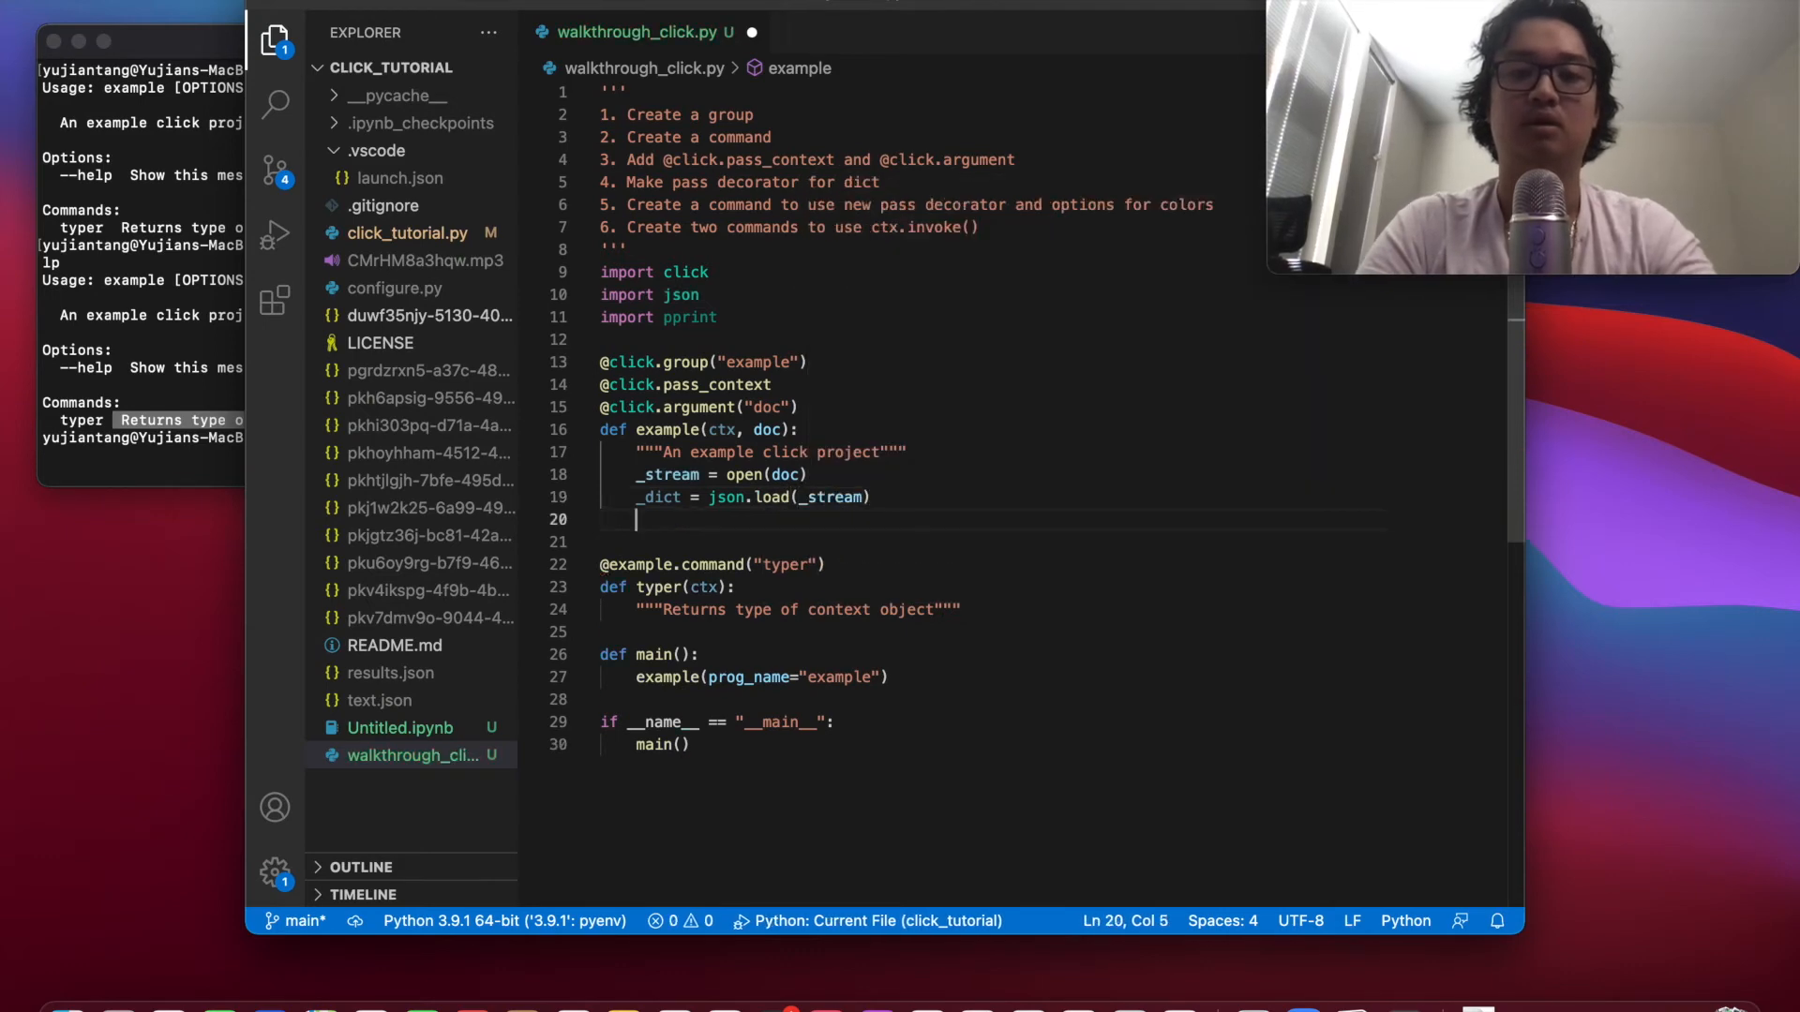
text(_stream.close()
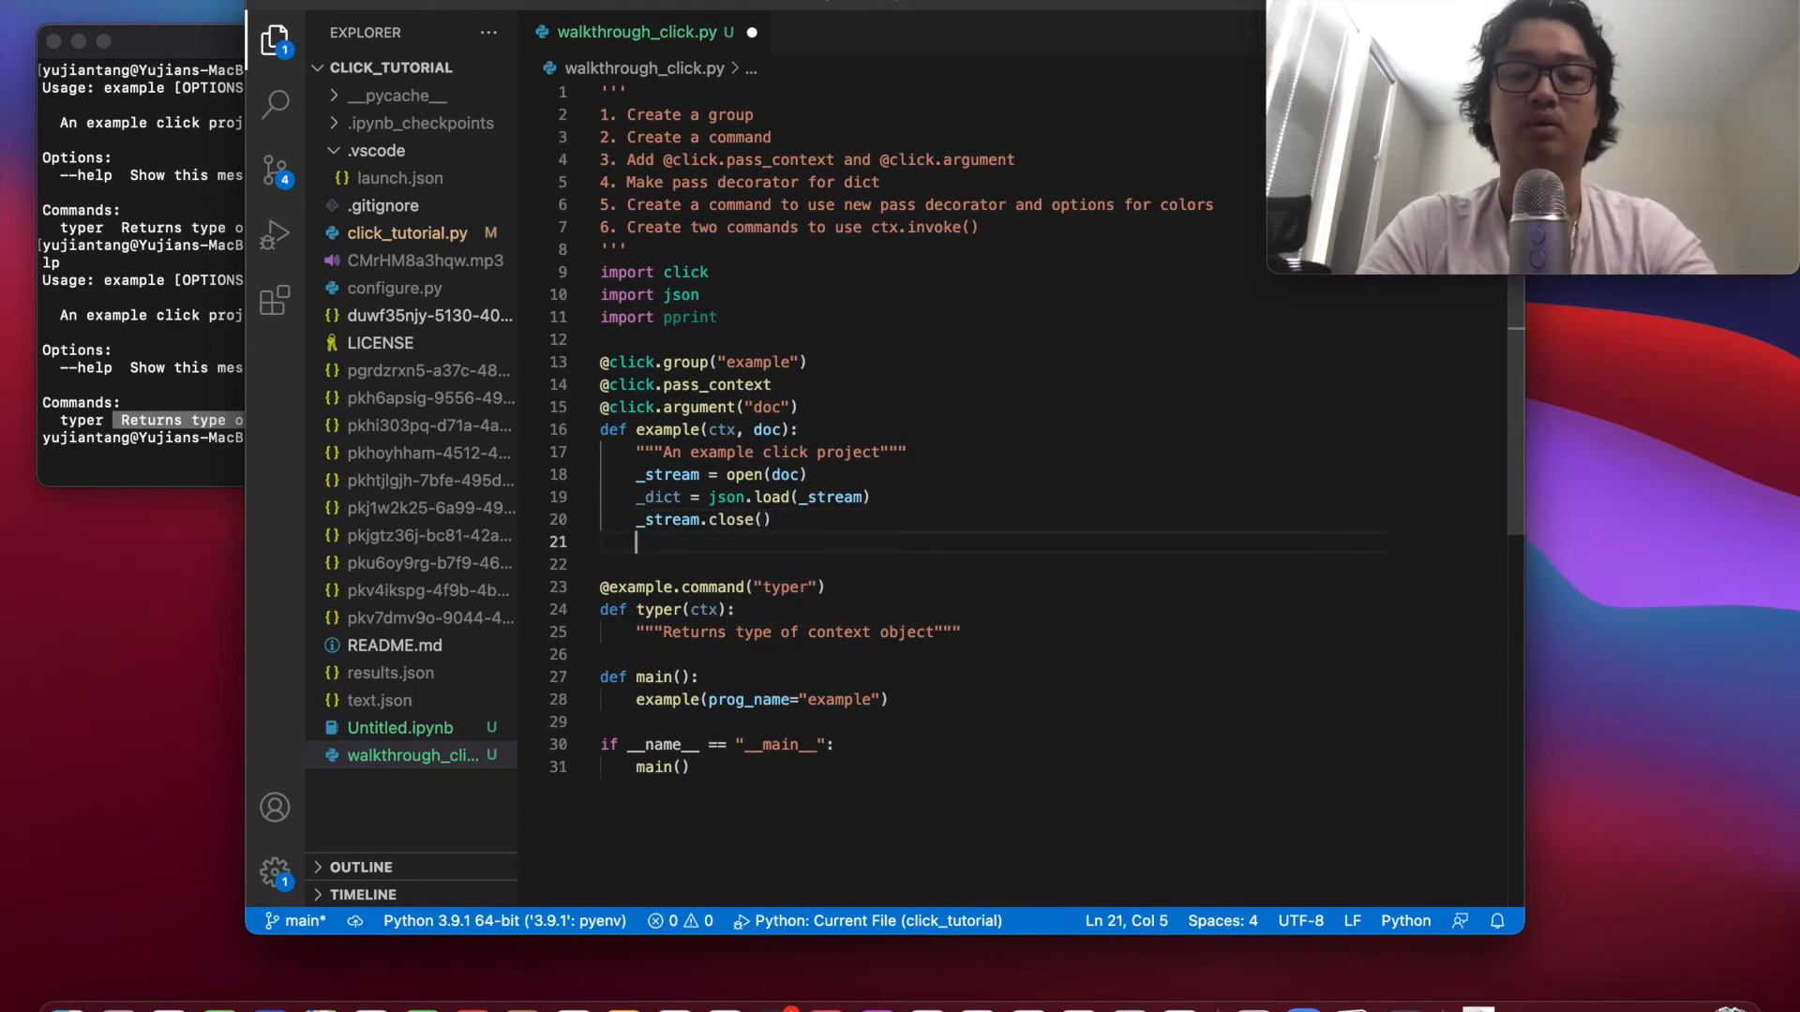
text(ctx.obj = _dict)
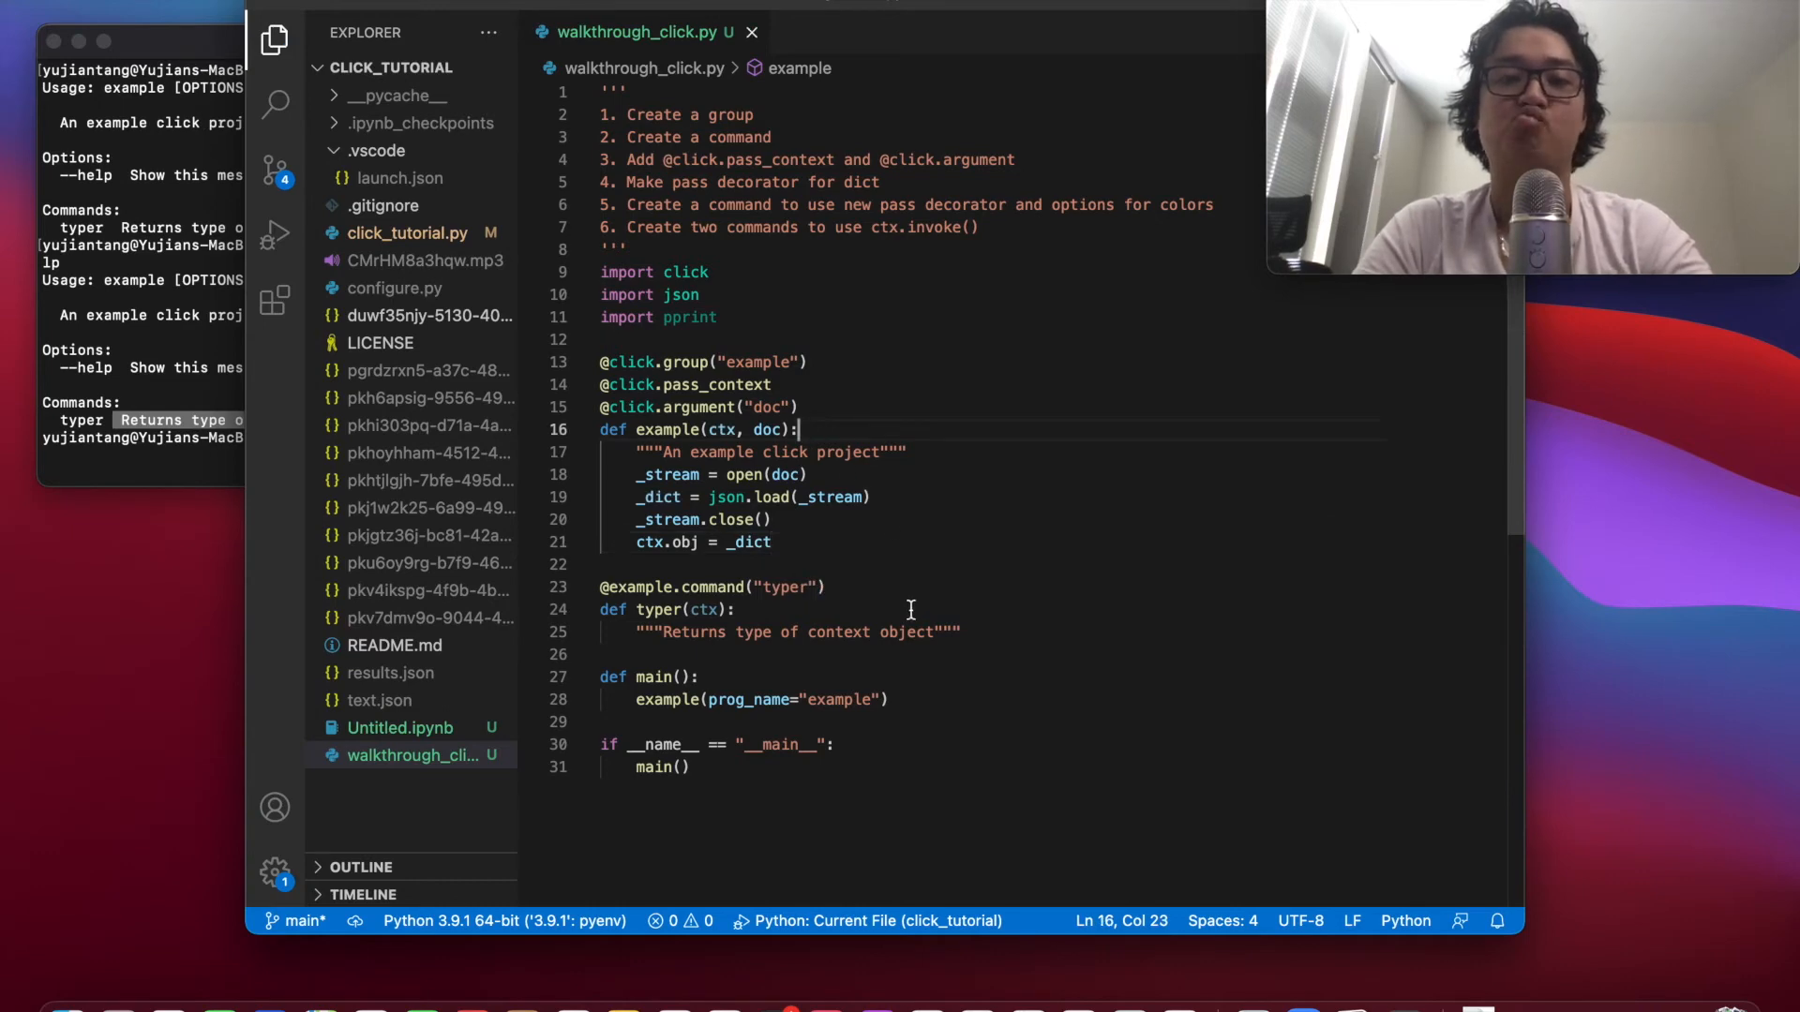
click(821, 587)
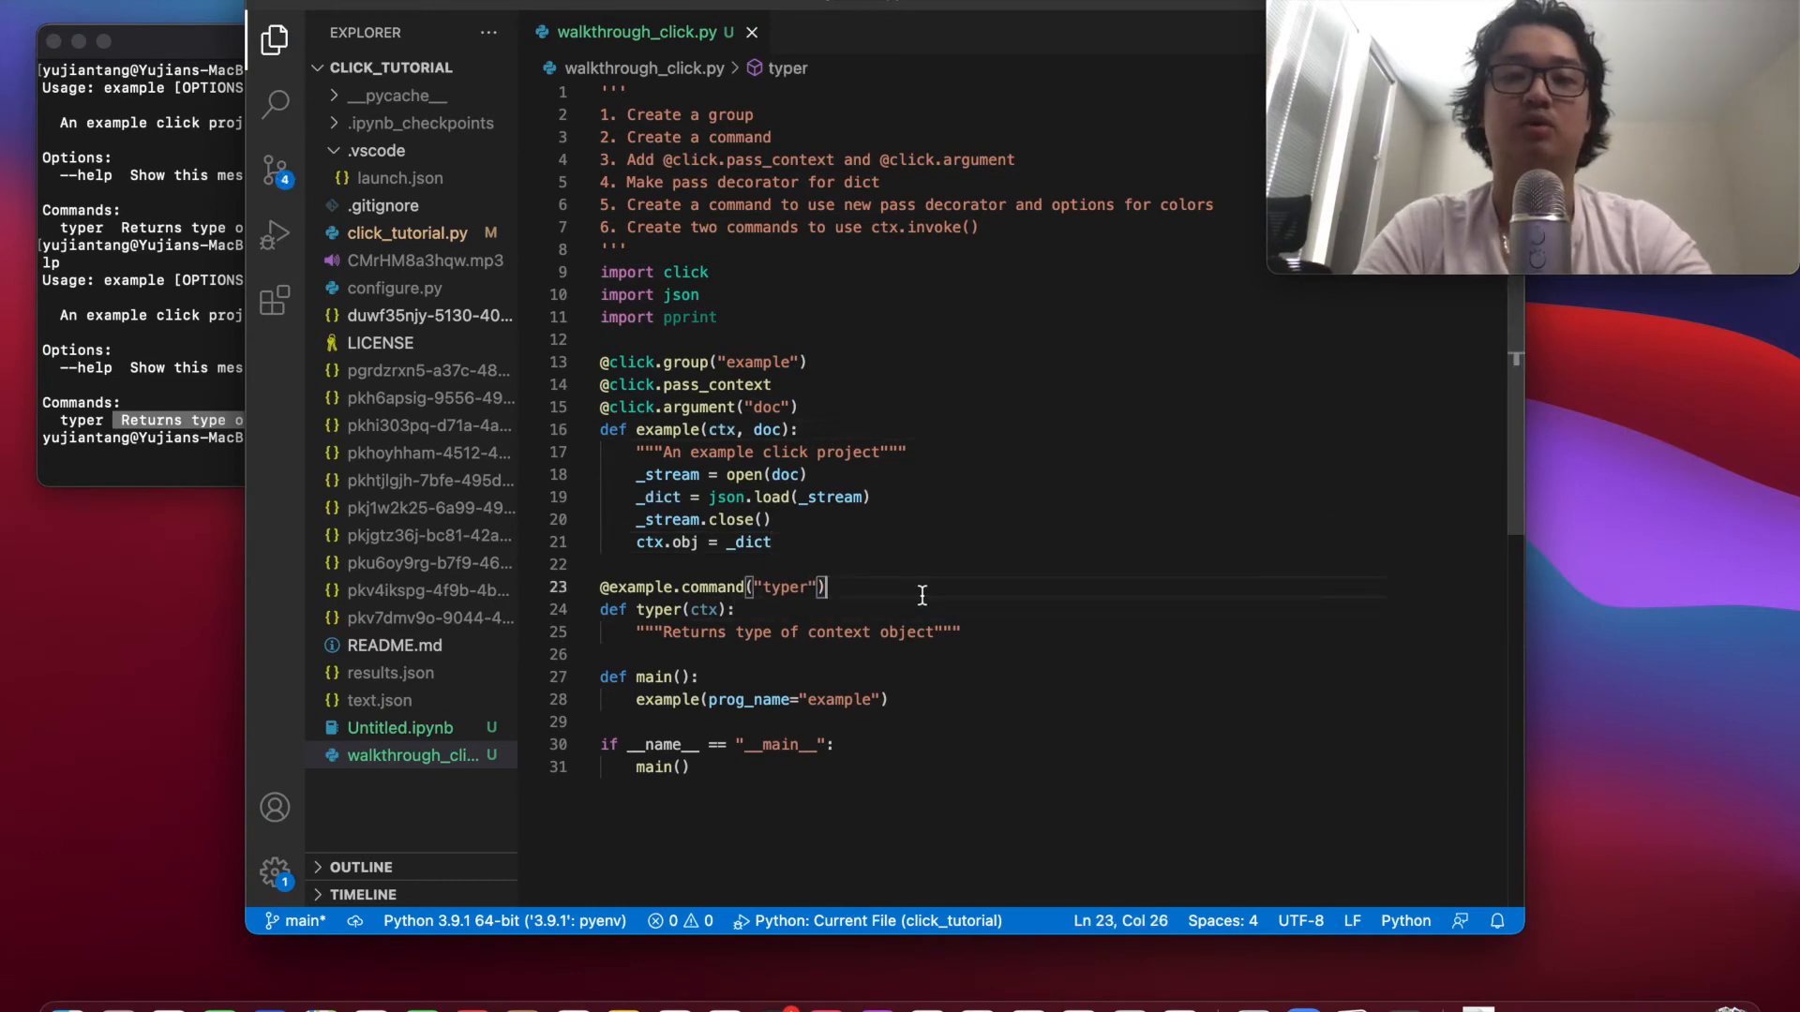
text(@click.pa)
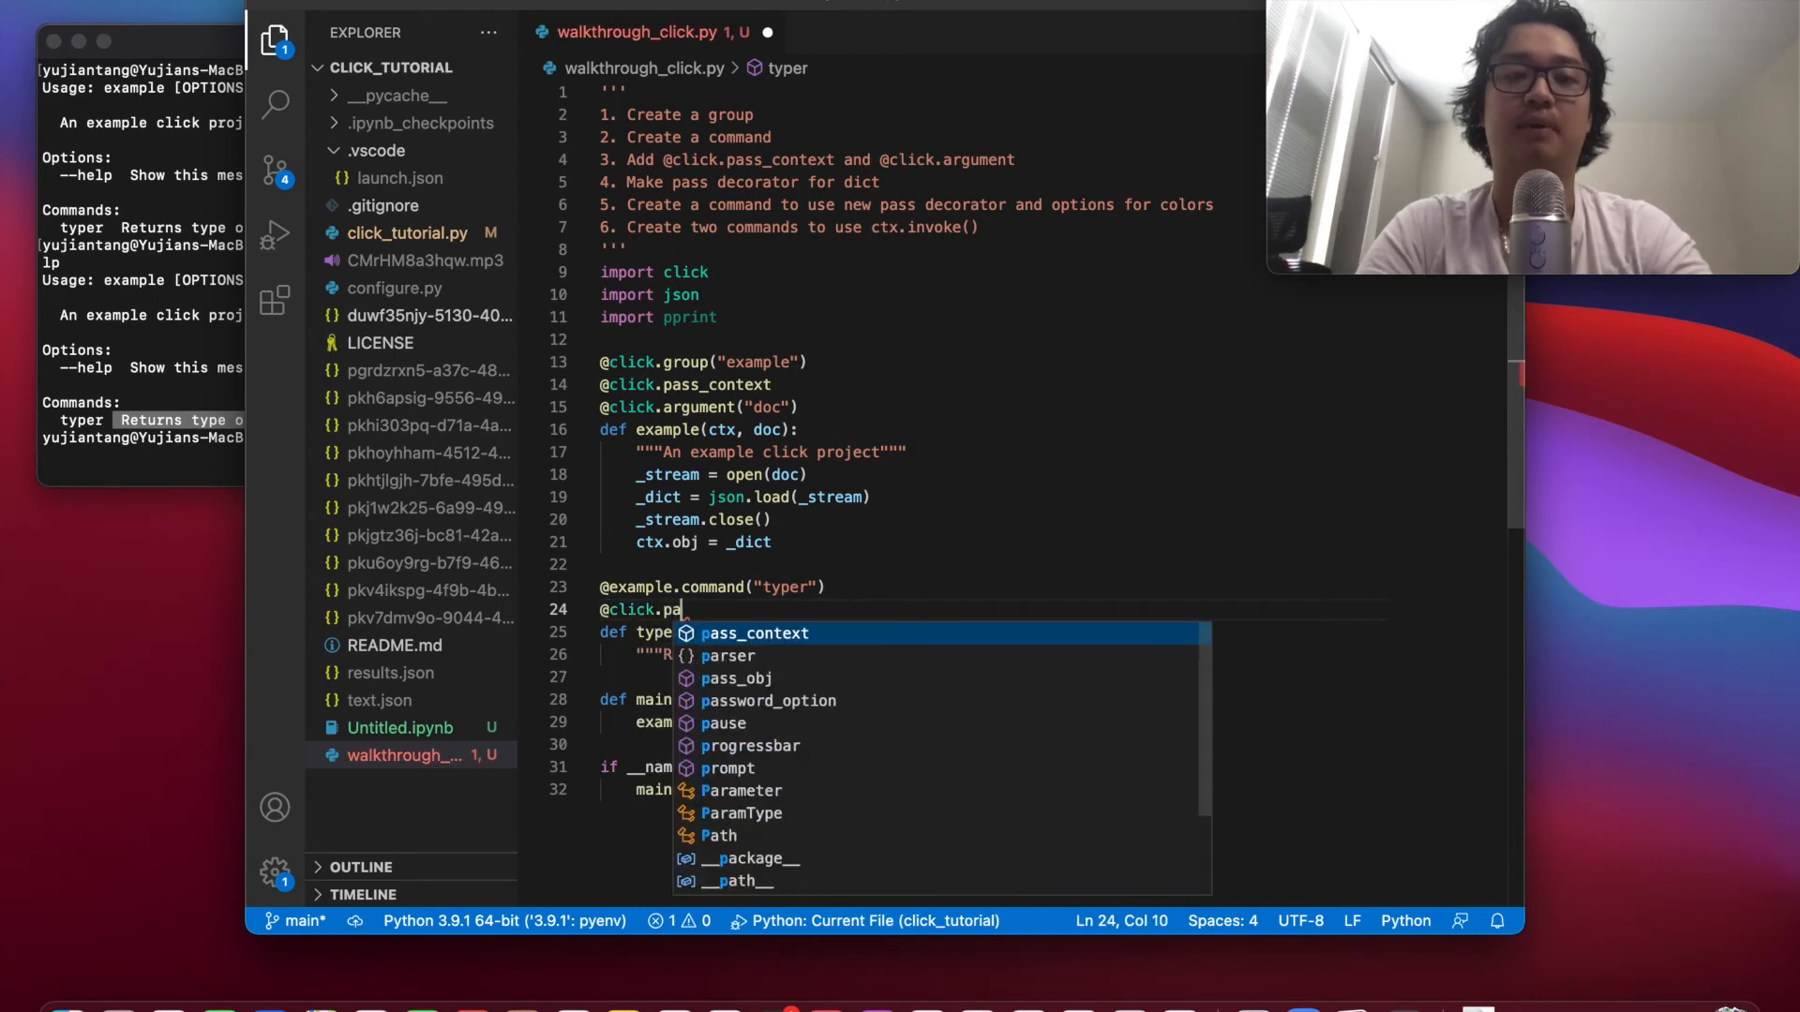
key(Tab)
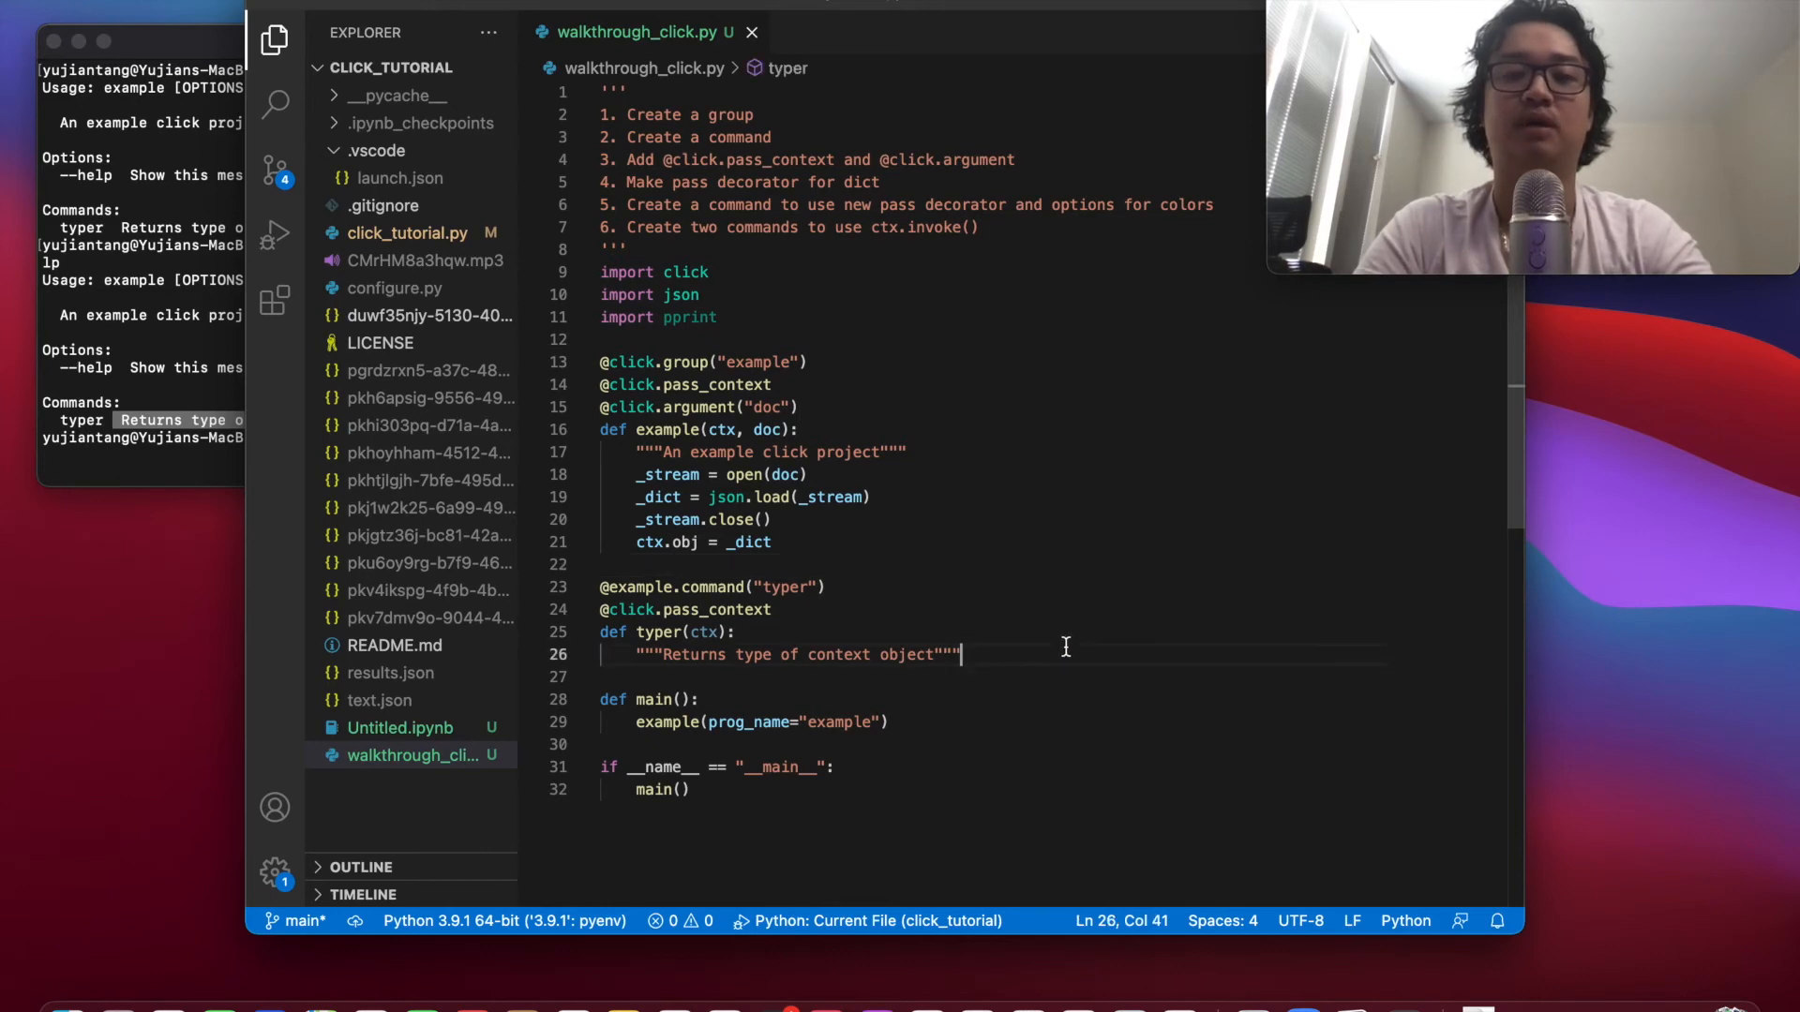
- Have typer print(type(ctx.obj)) below its docstring
key(enter)
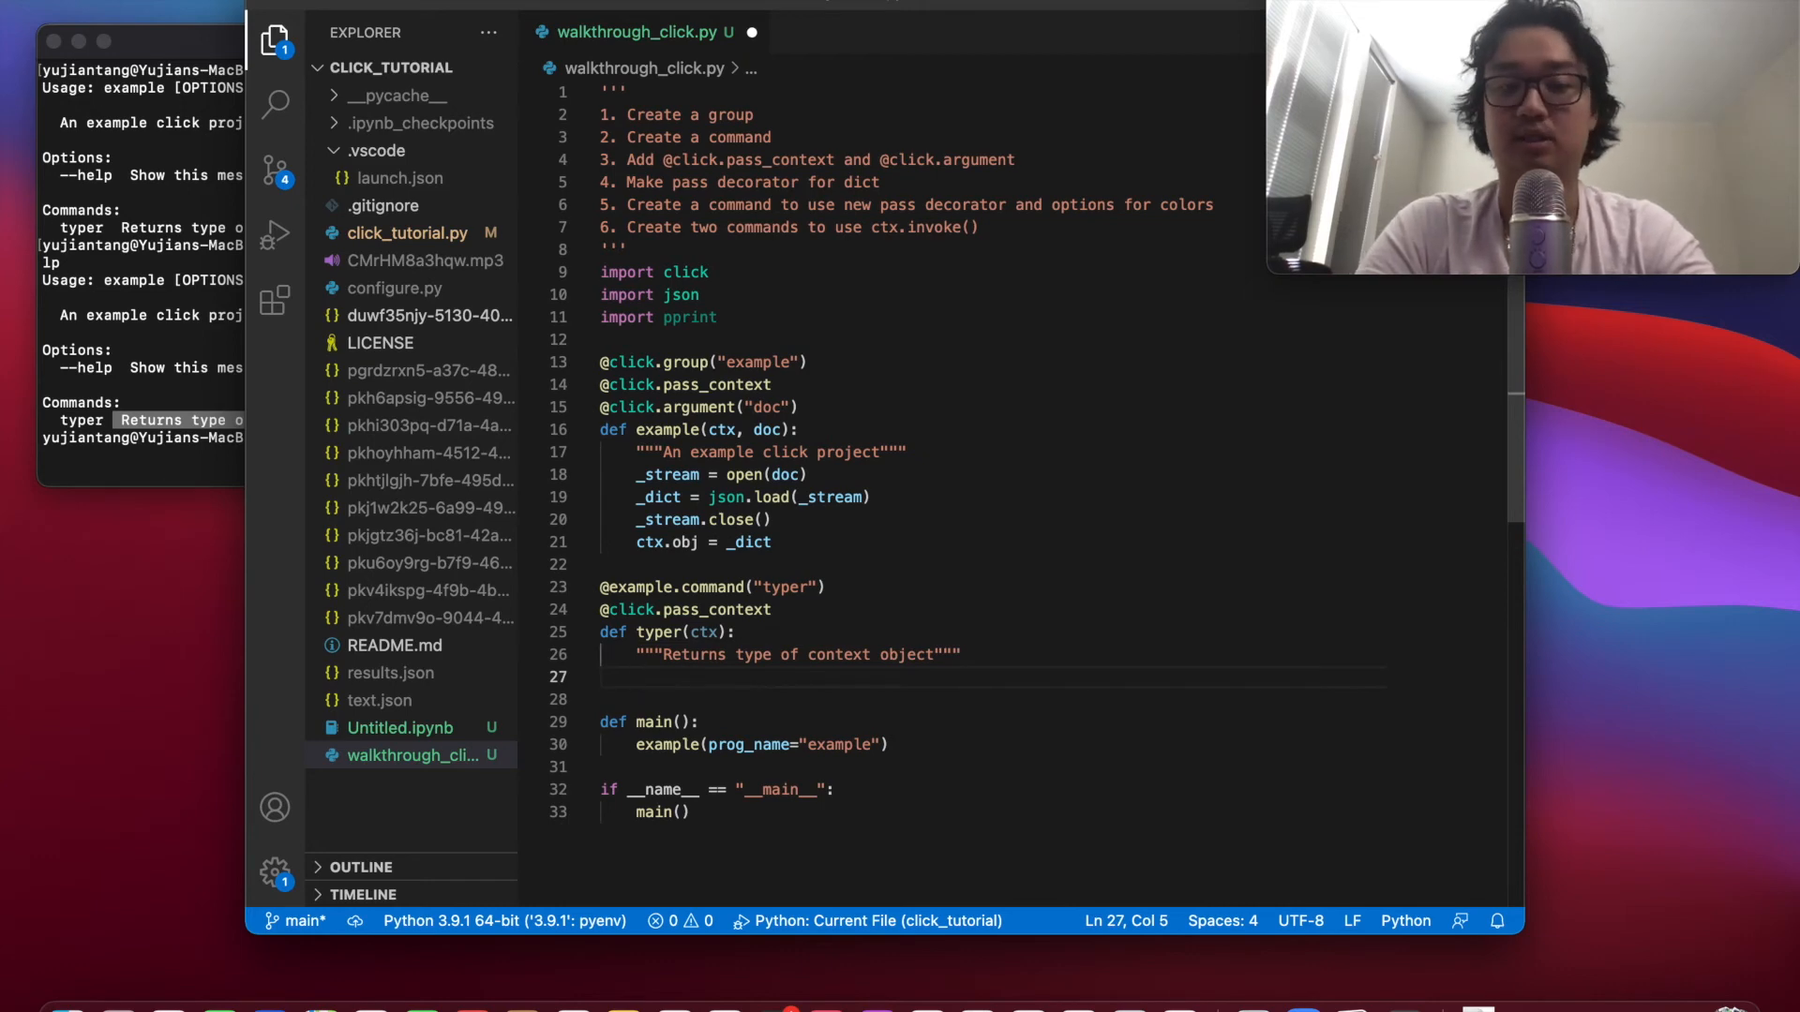
text(print(typ)
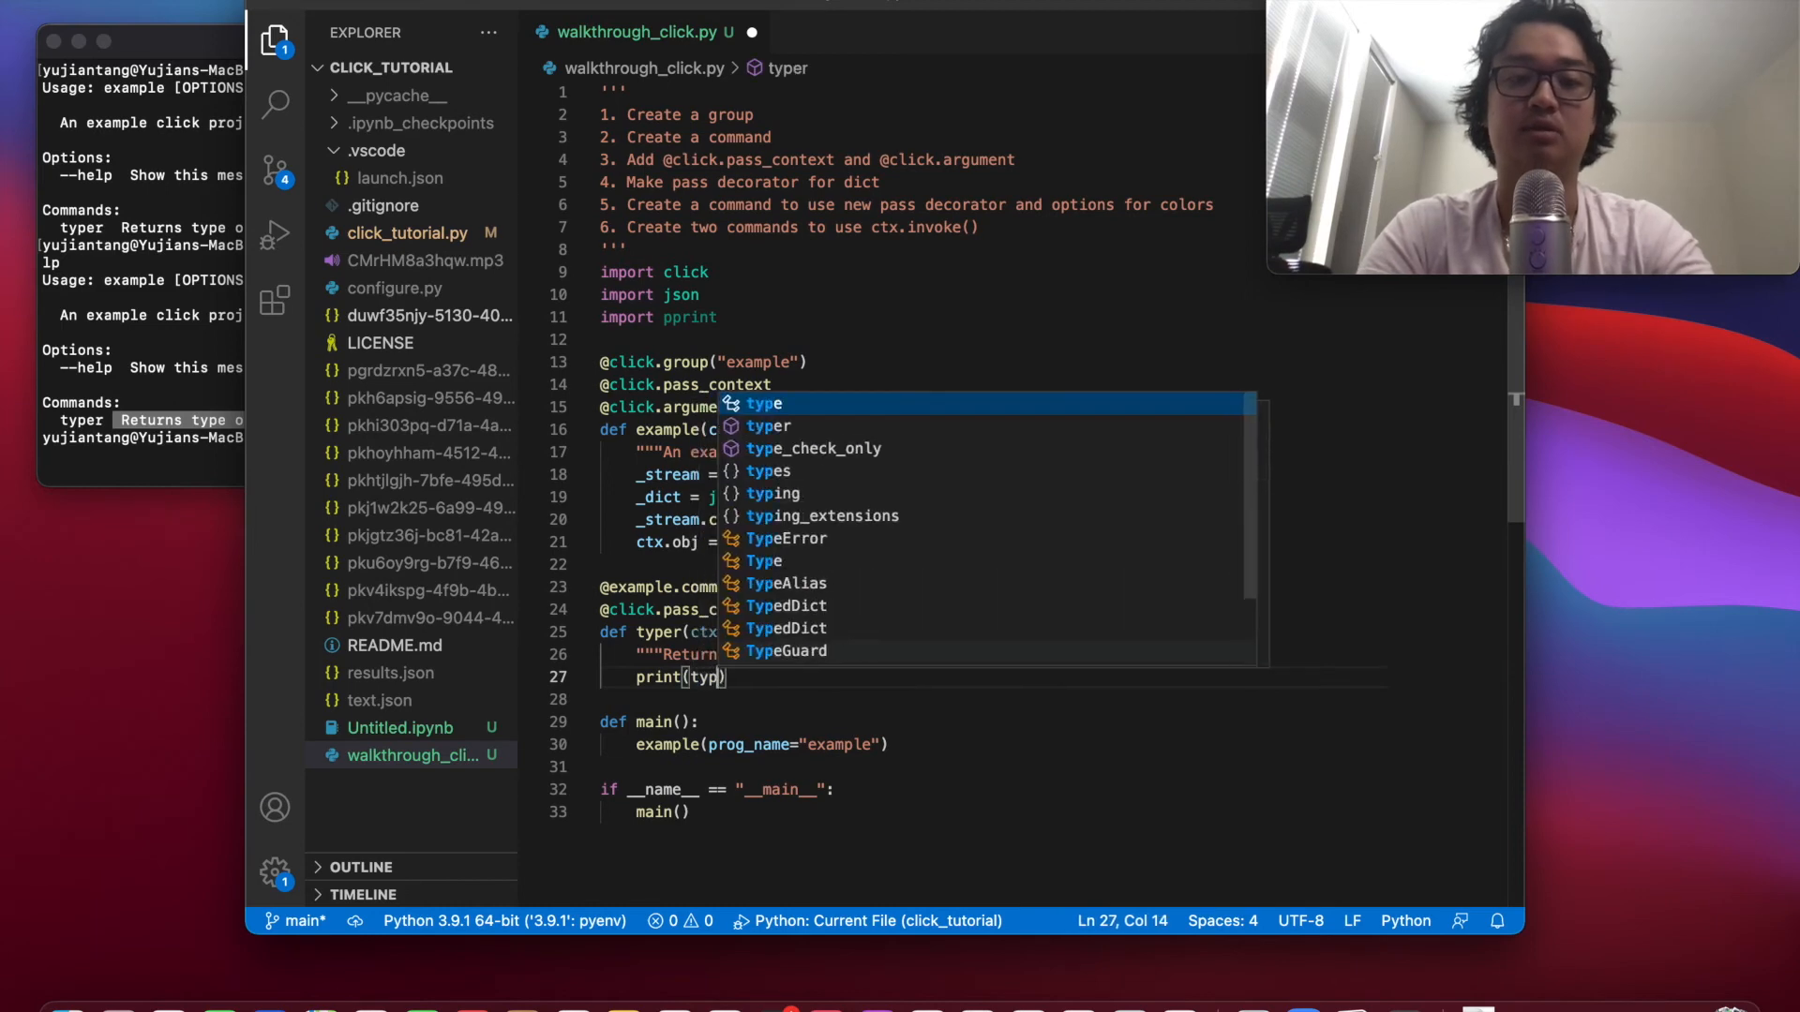
text(e(ctx.obj))
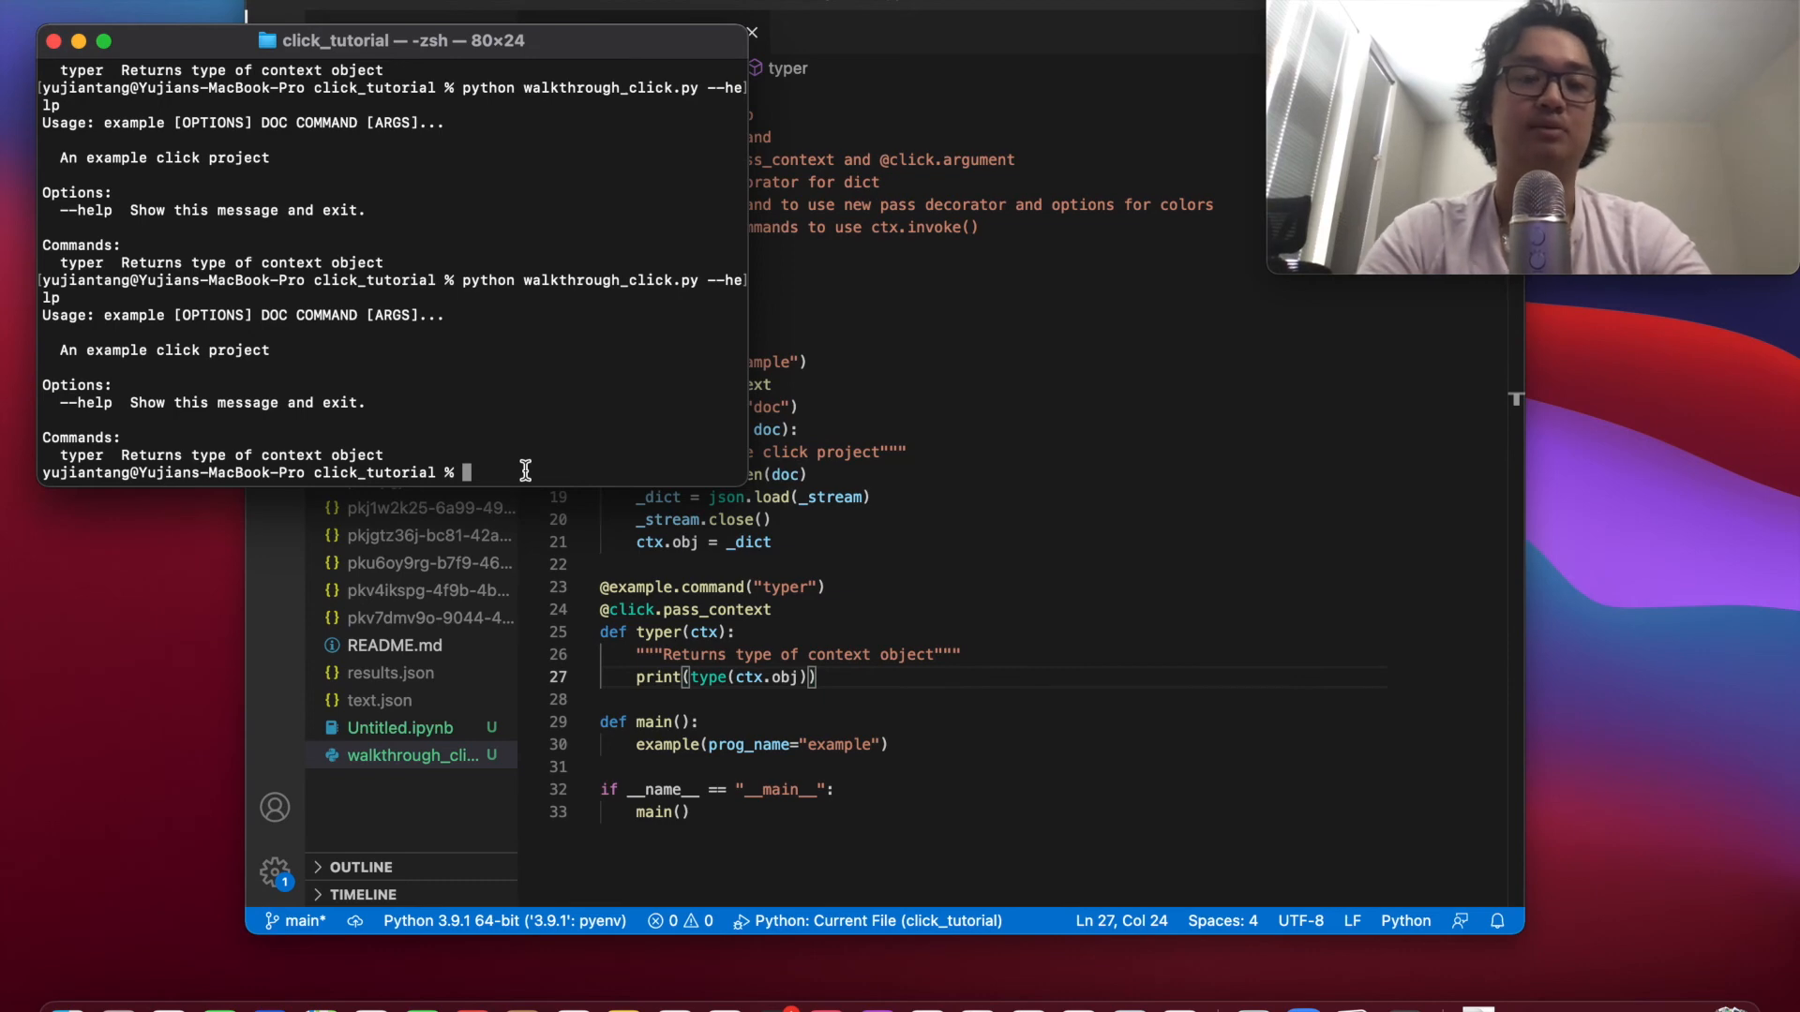
- Run python walkthrough_click.py on the categories JSON file with typer, printing <class 'dict'>
text(python)
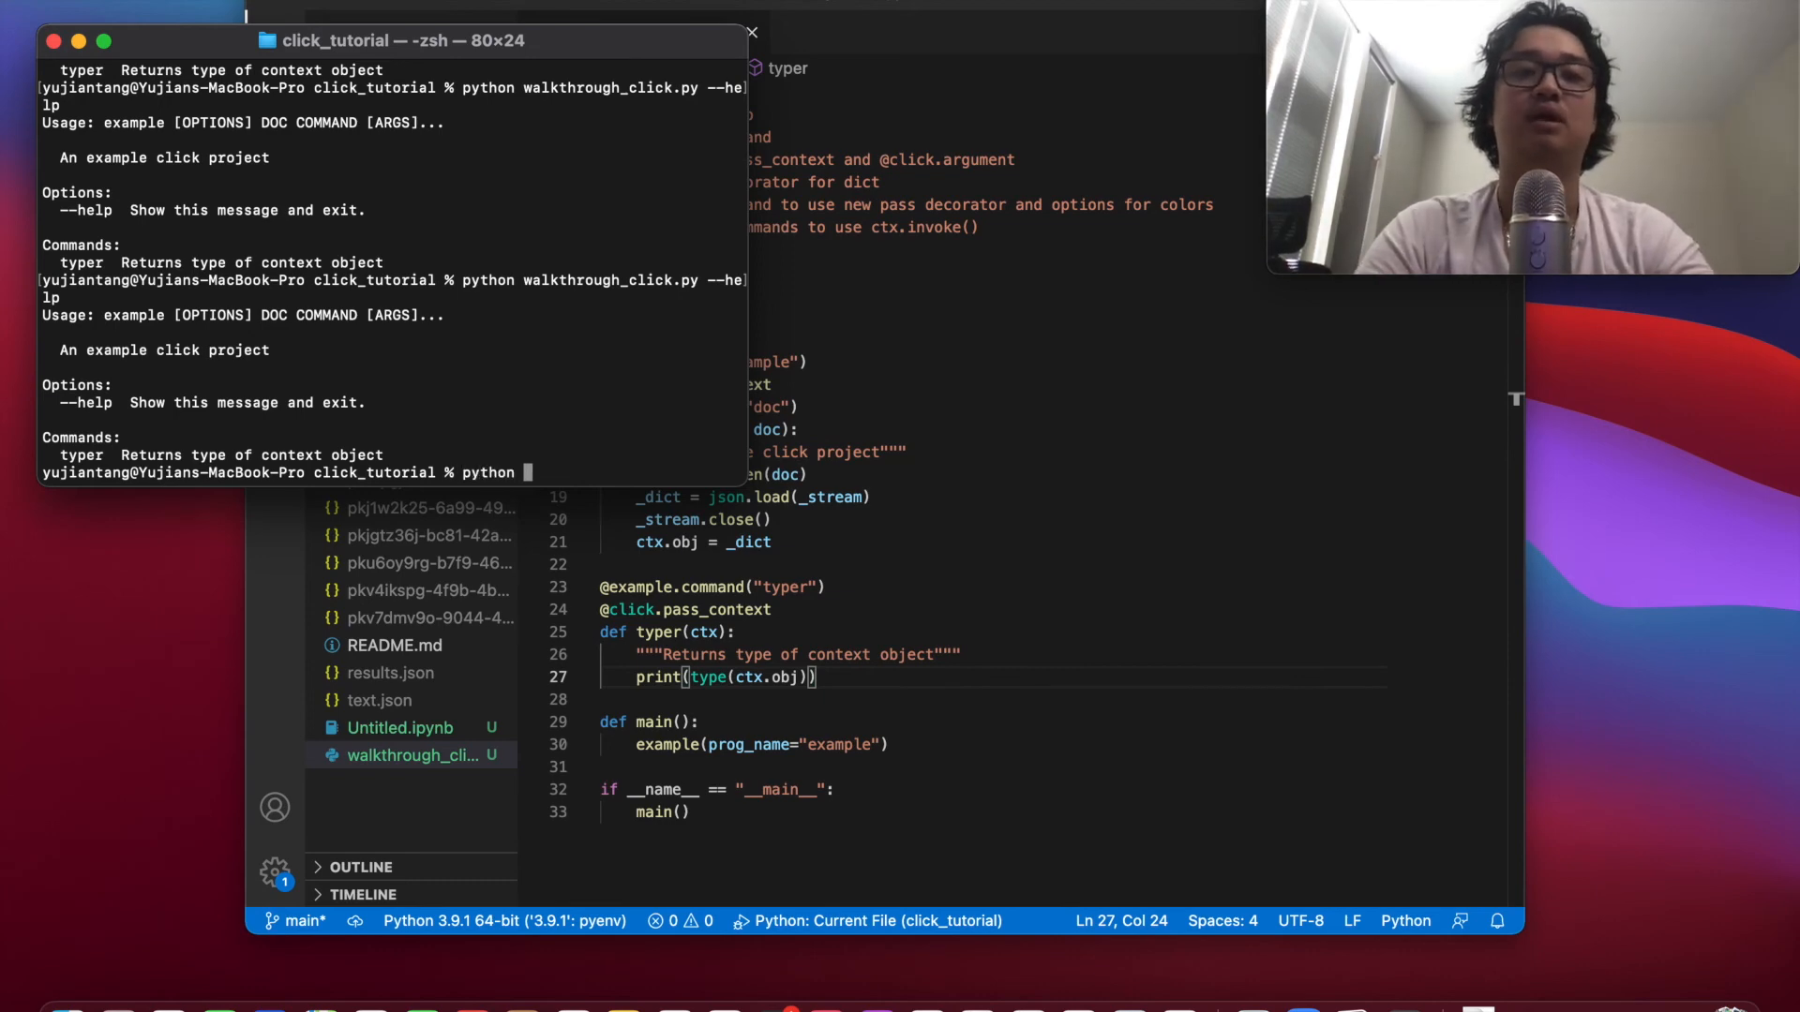
text(walkthrough_click.py)
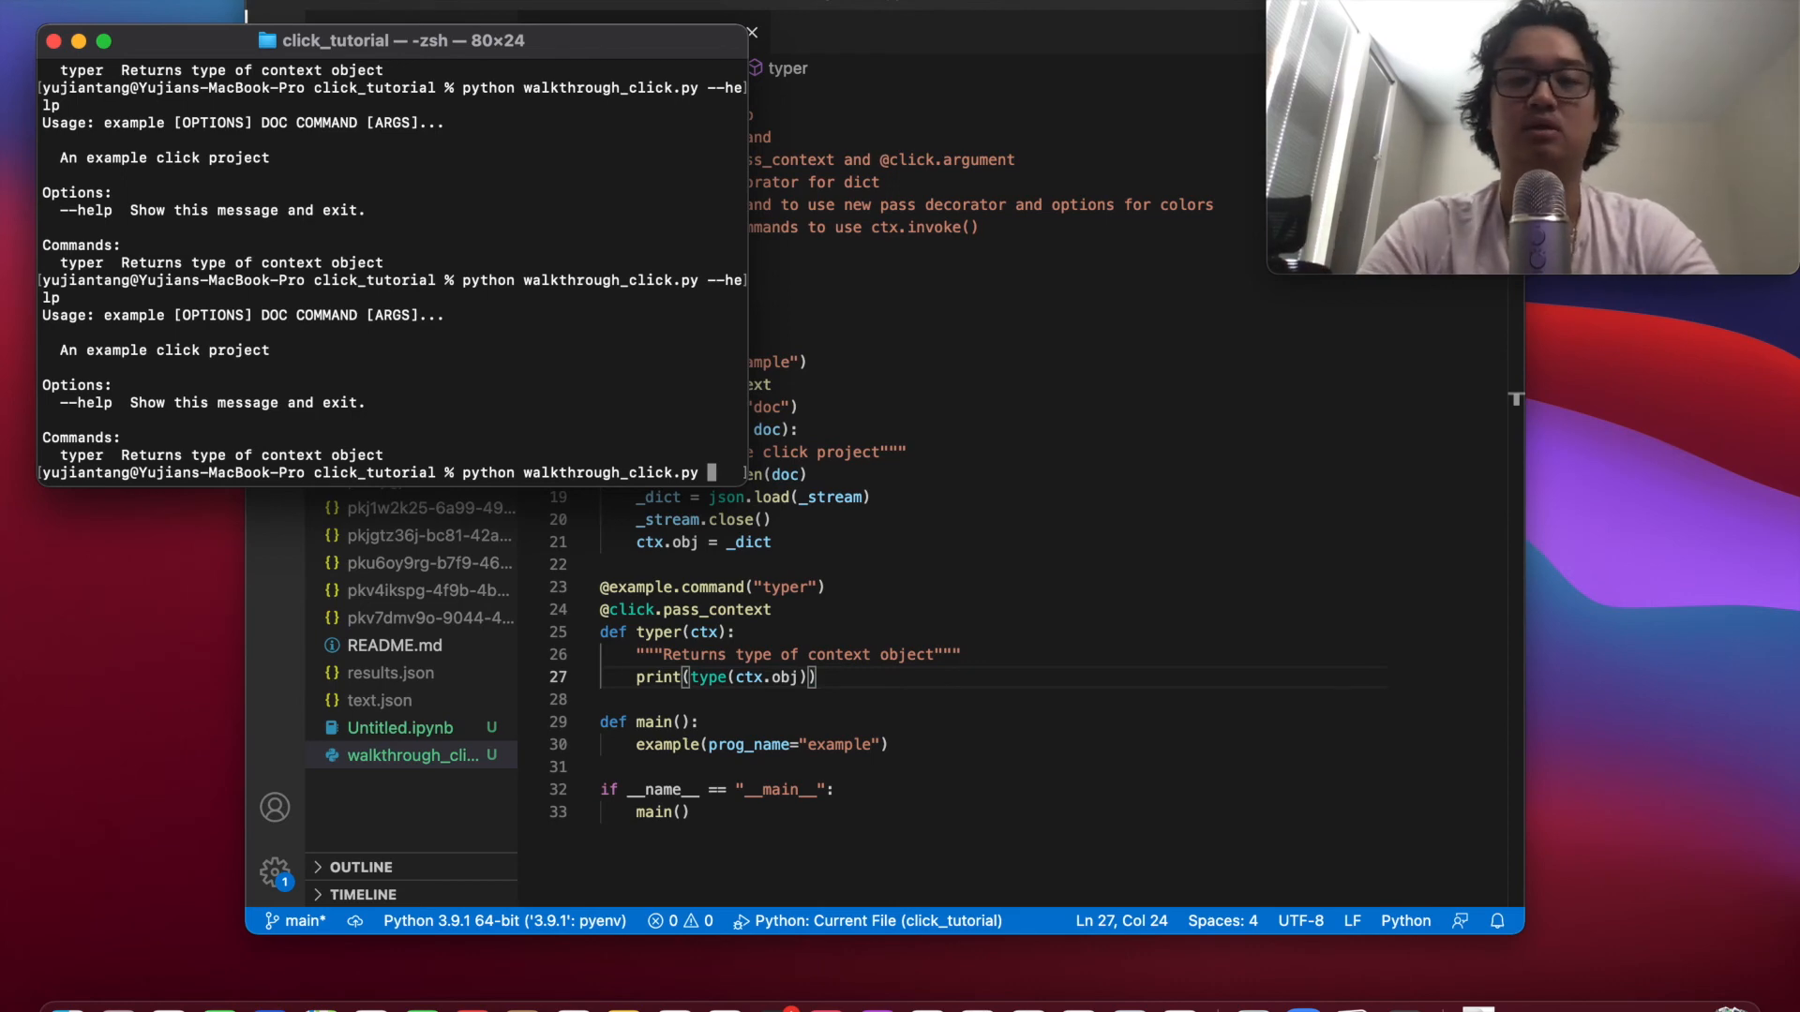
text(duwf35njy-5130-40a7-bbd8-7ec9d663d89c_categories.json typer)
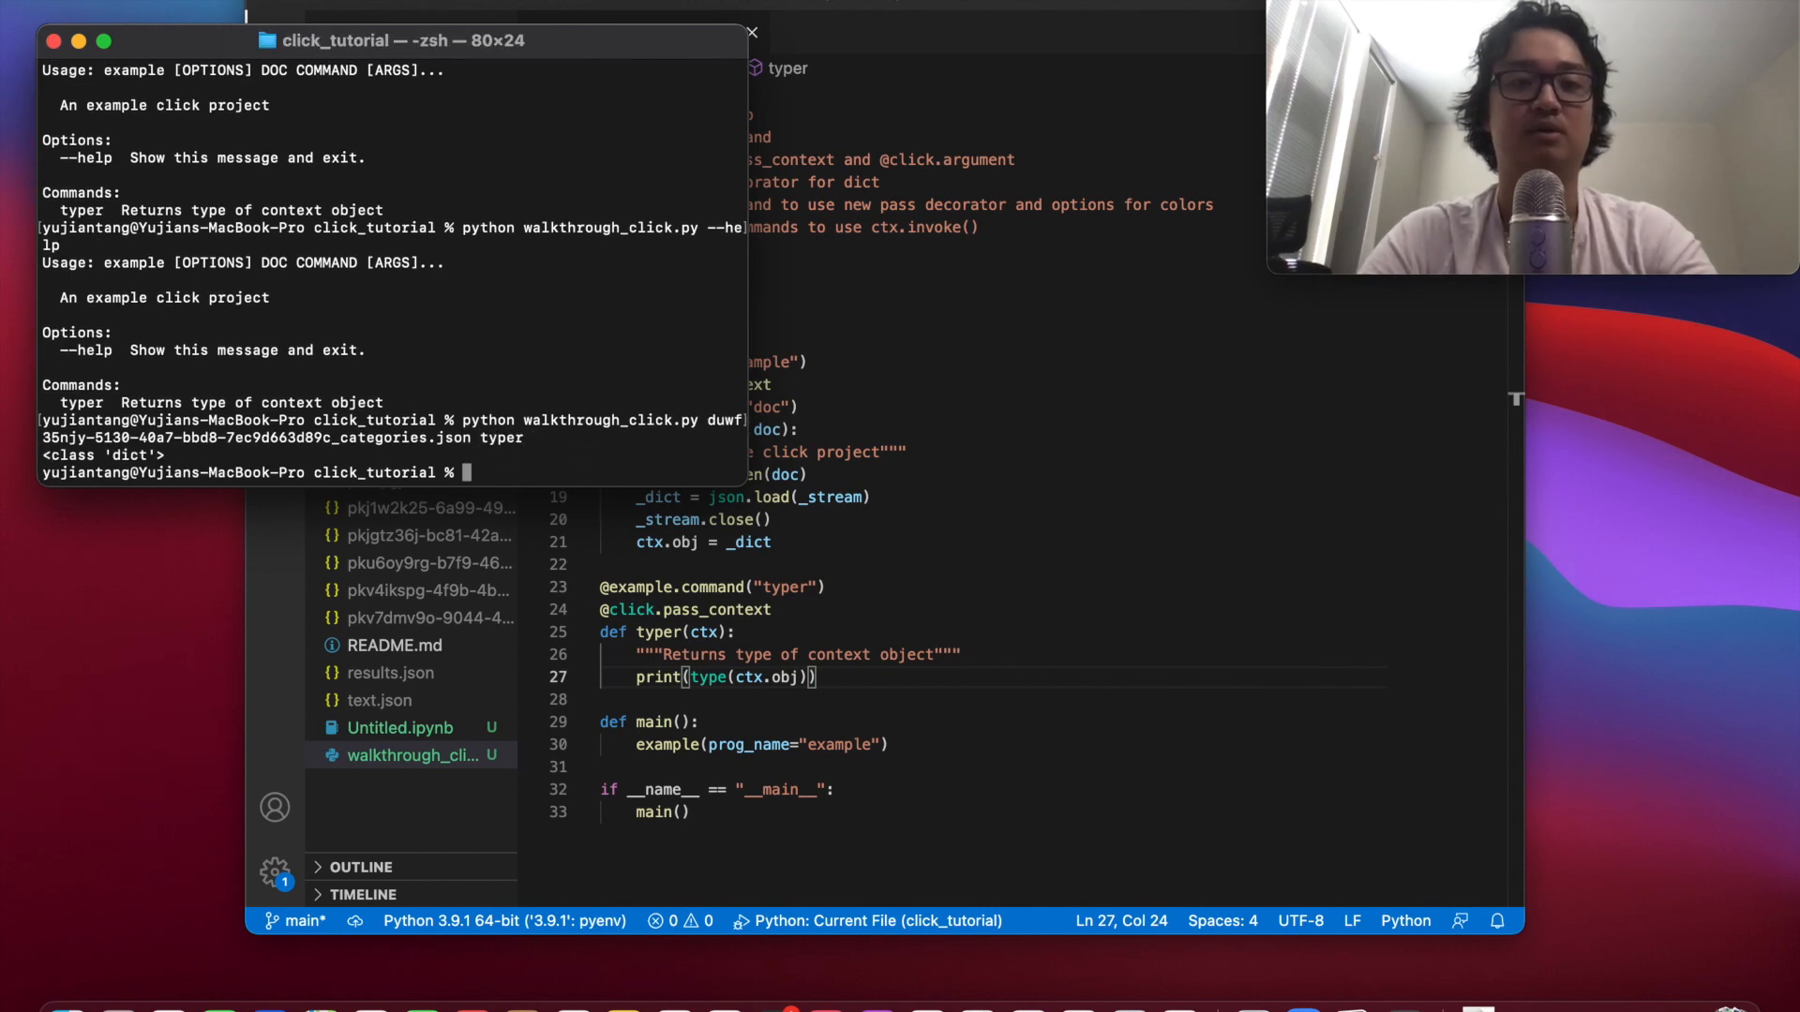
mouse_move(788, 515)
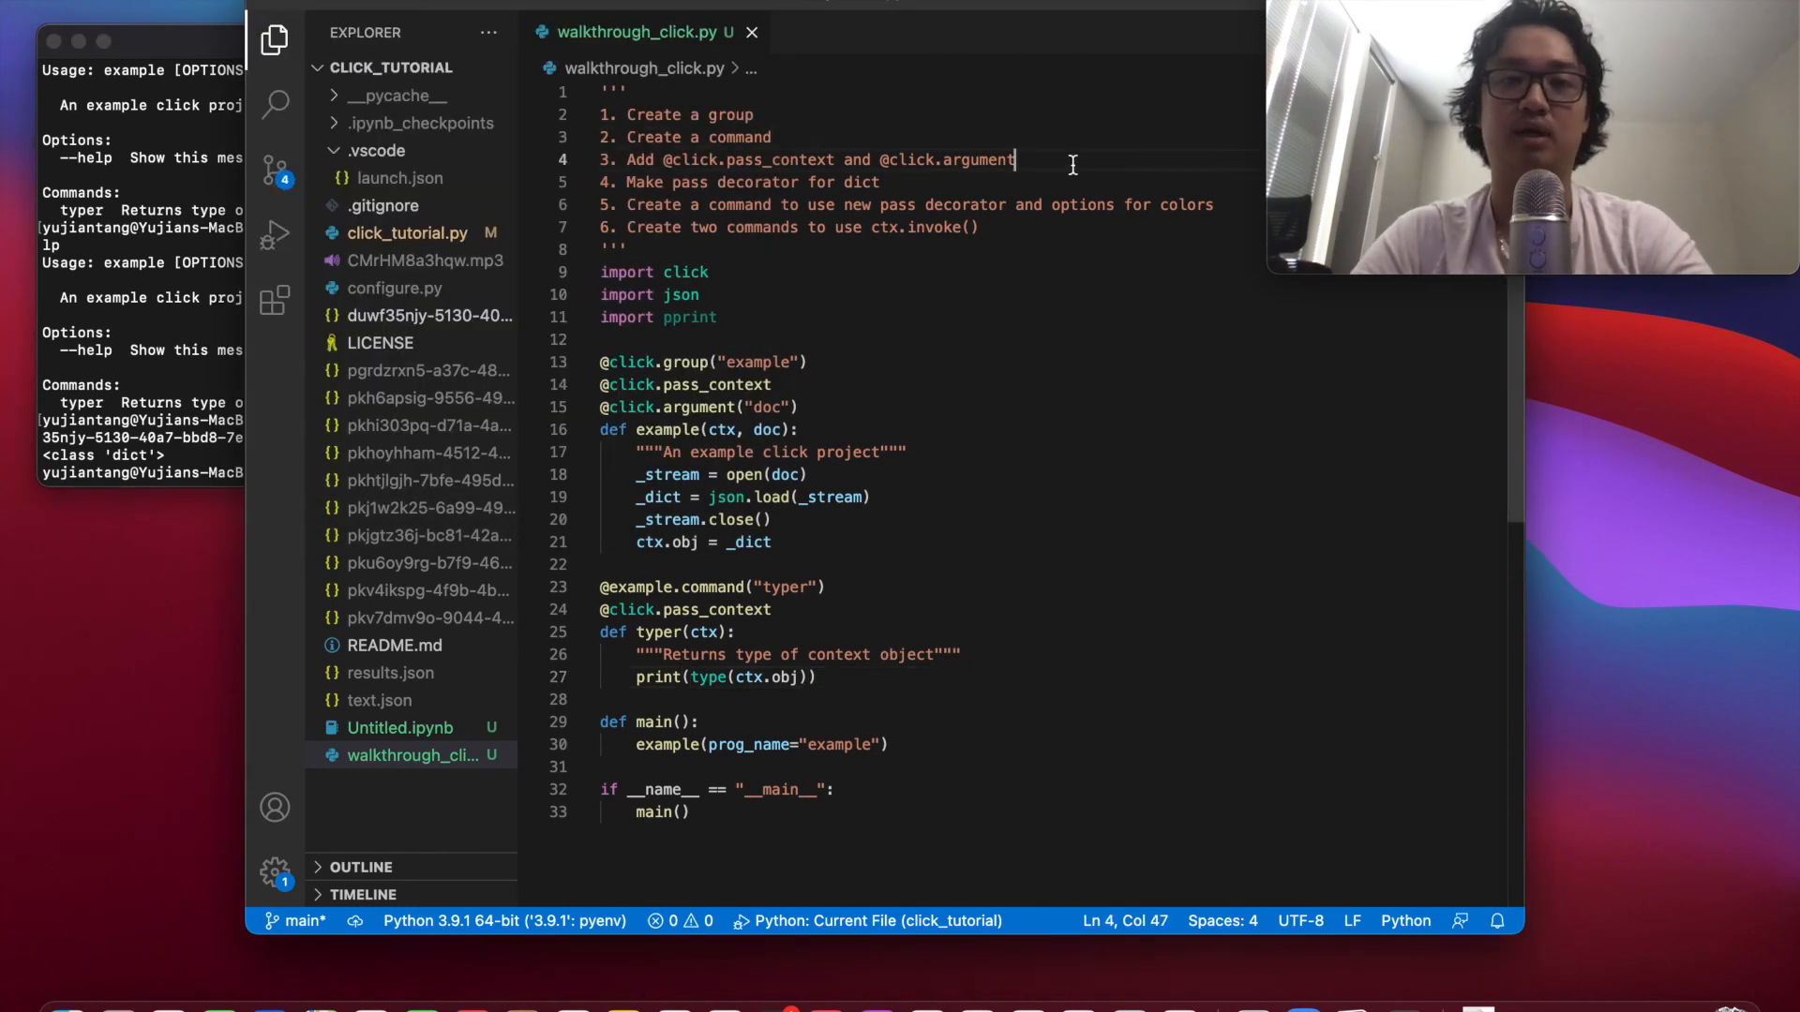
click(968, 288)
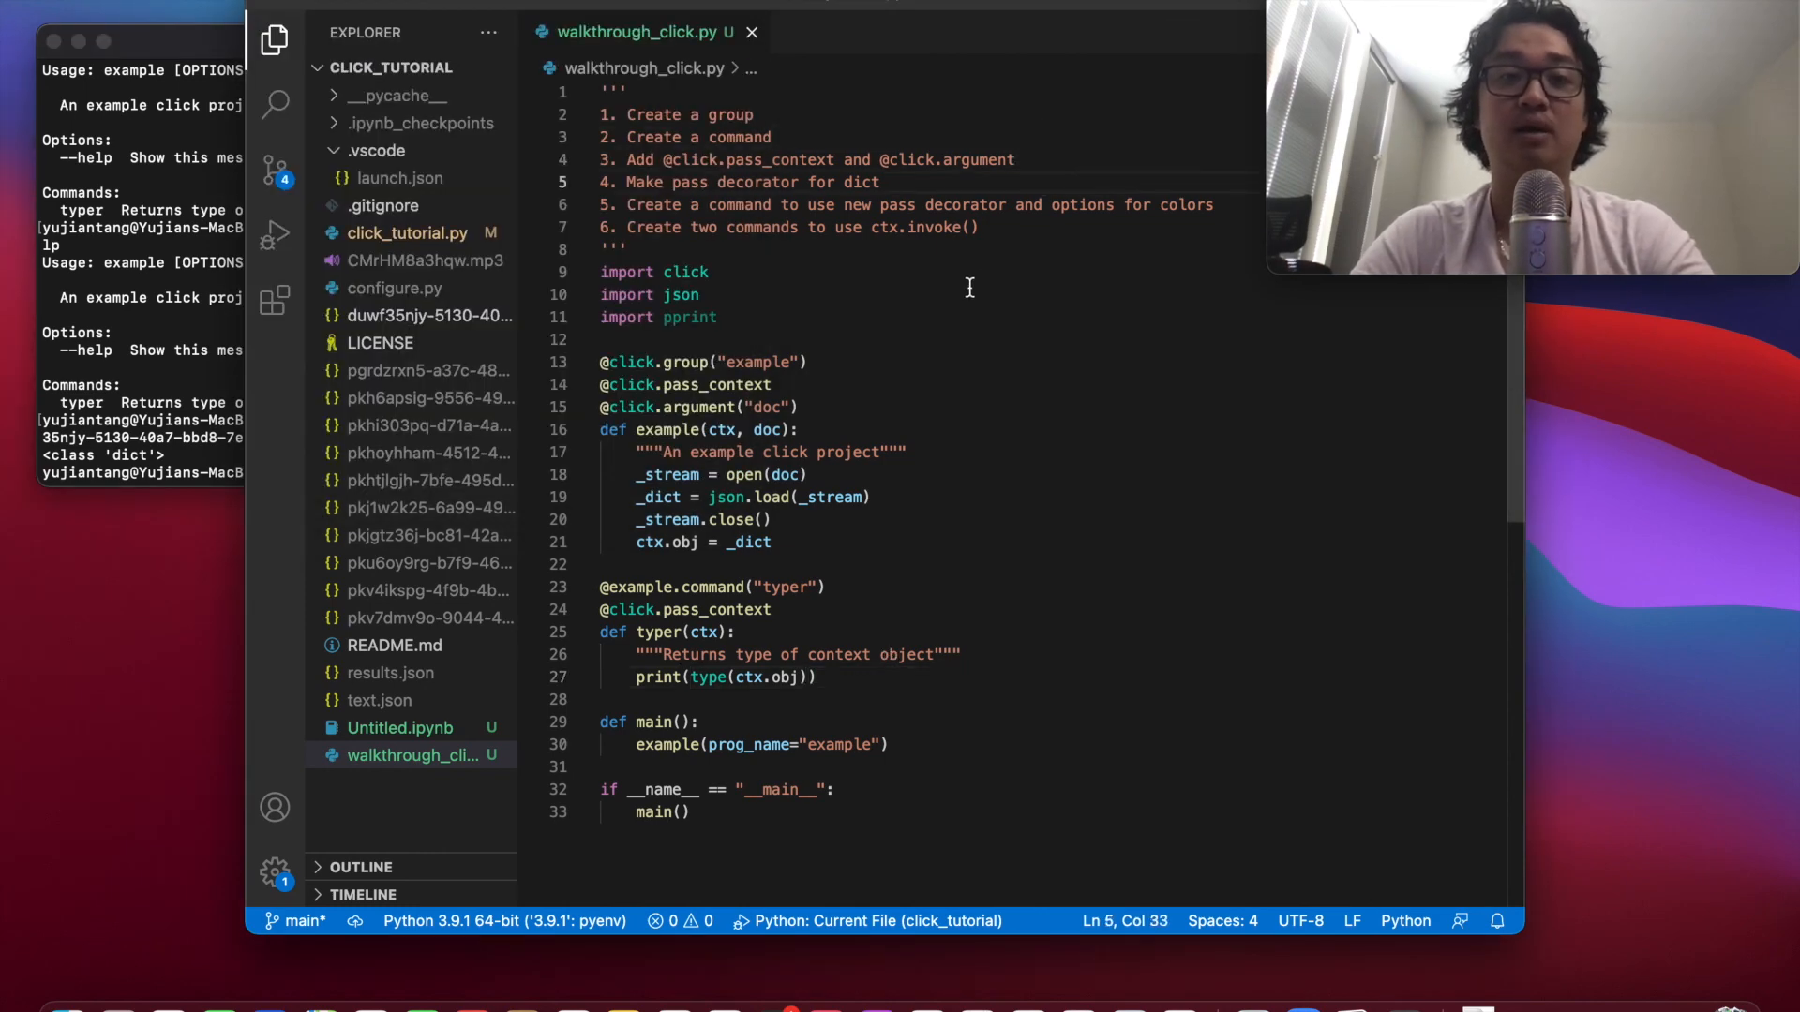